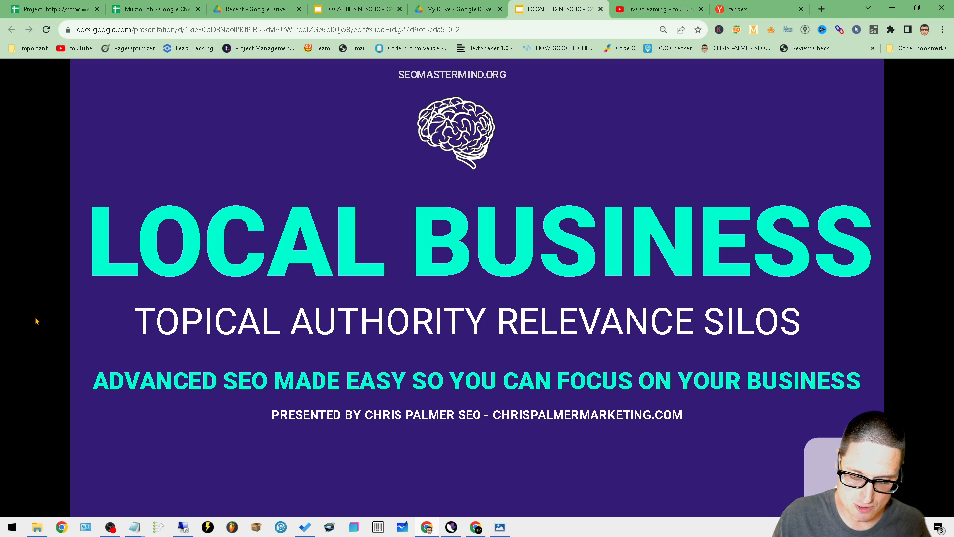
mouse_move(627, 200)
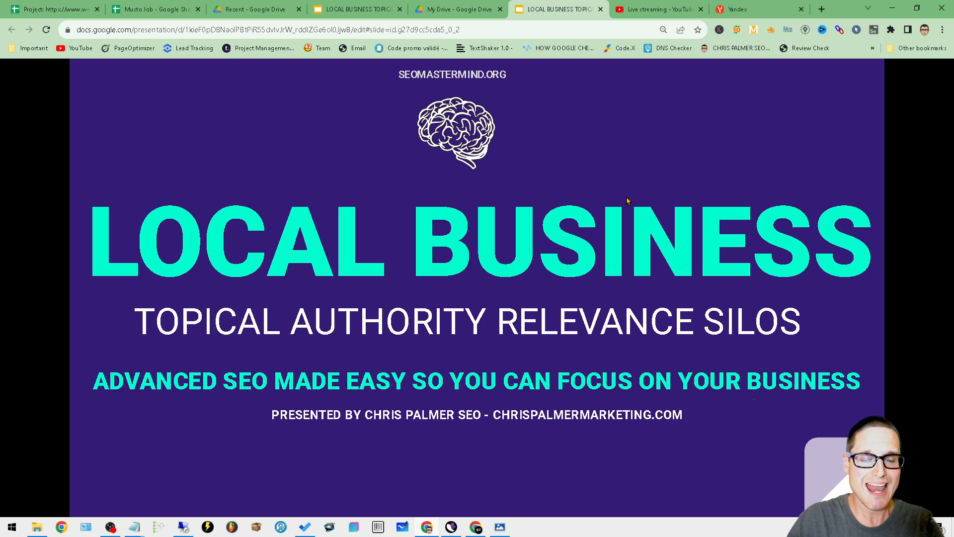
mouse_move(570, 333)
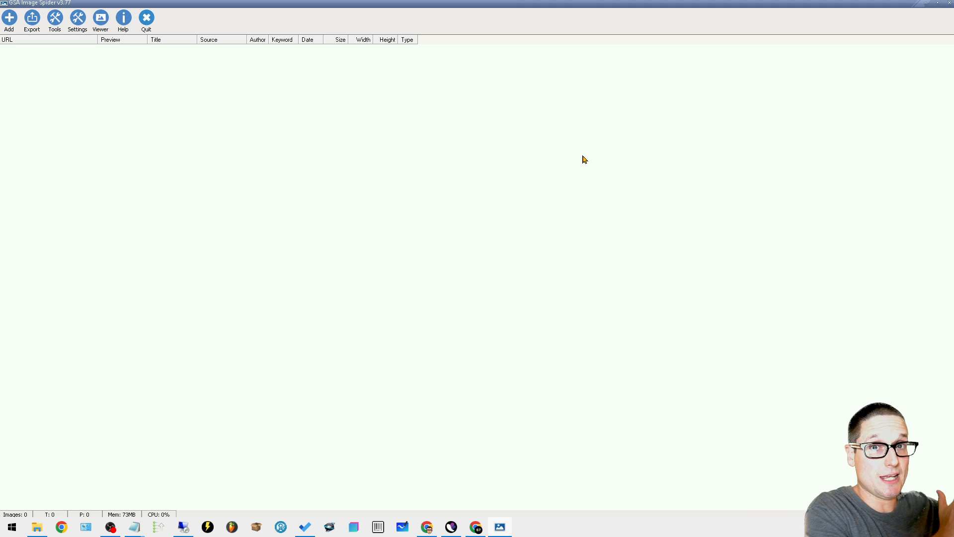
mouse_move(232, 50)
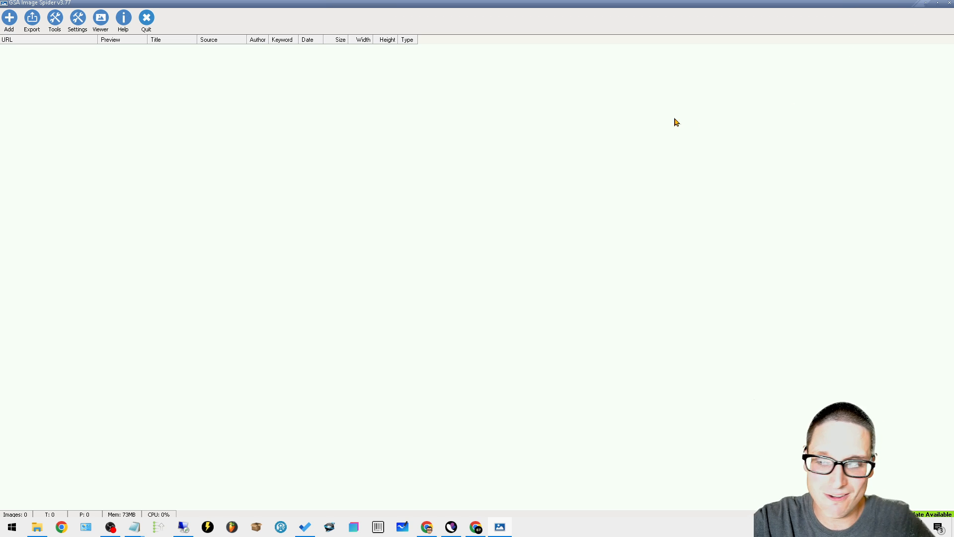
mouse_move(930, 16)
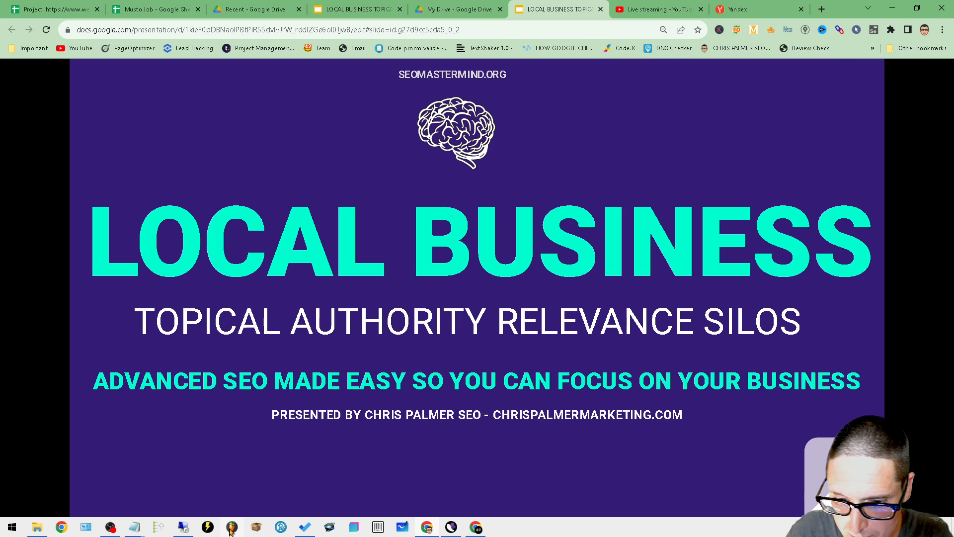
mouse_move(390, 426)
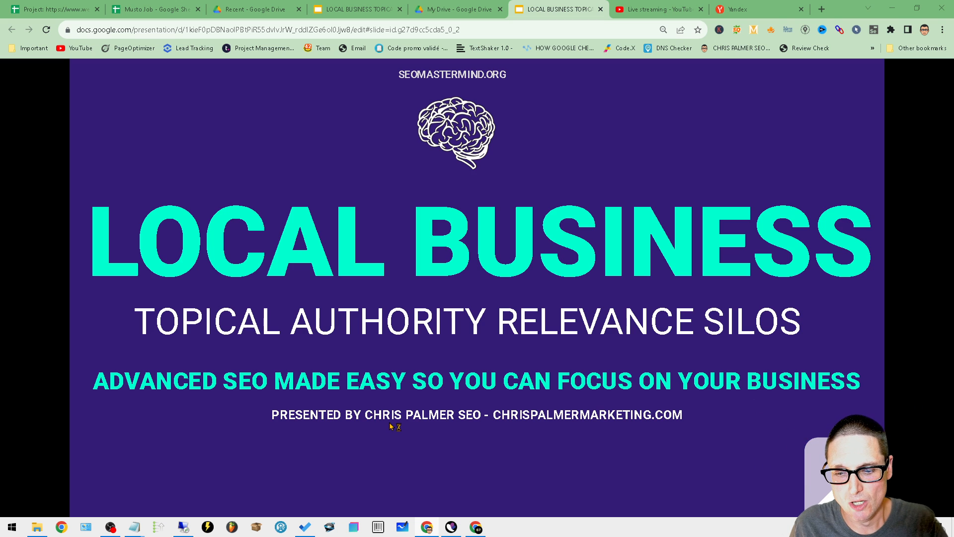
mouse_move(562, 304)
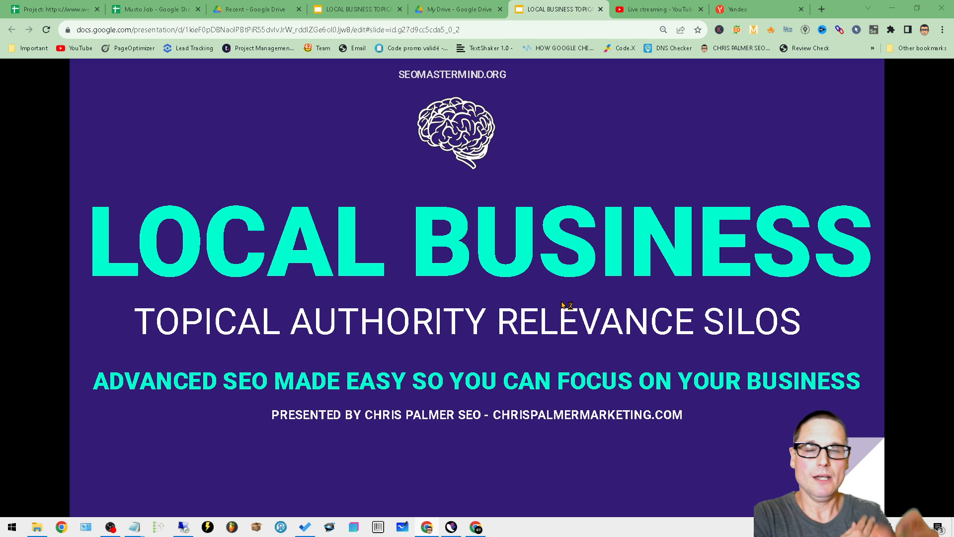
Step: Launch ScrapeBox, OK the Update Check notice, and display the Addons menu
left_click(255, 525)
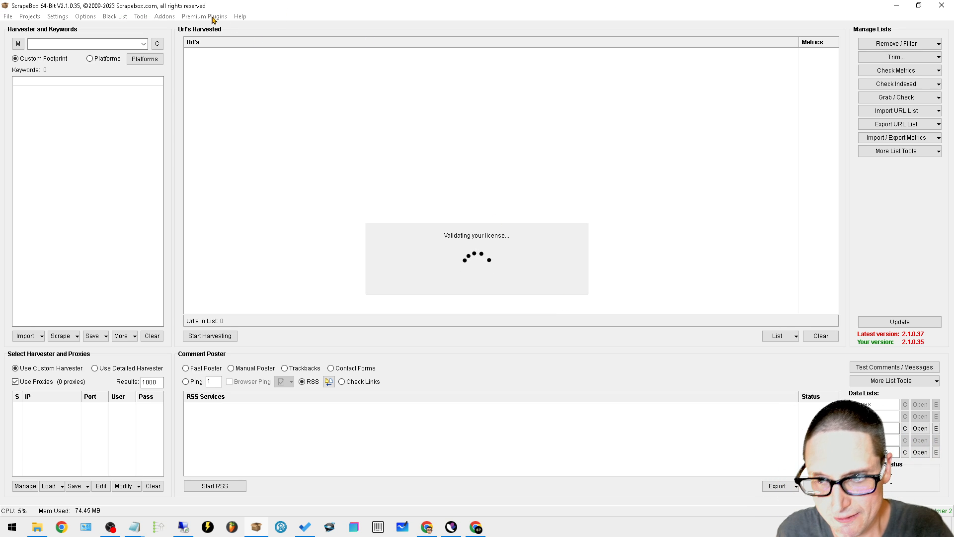
mouse_move(162, 24)
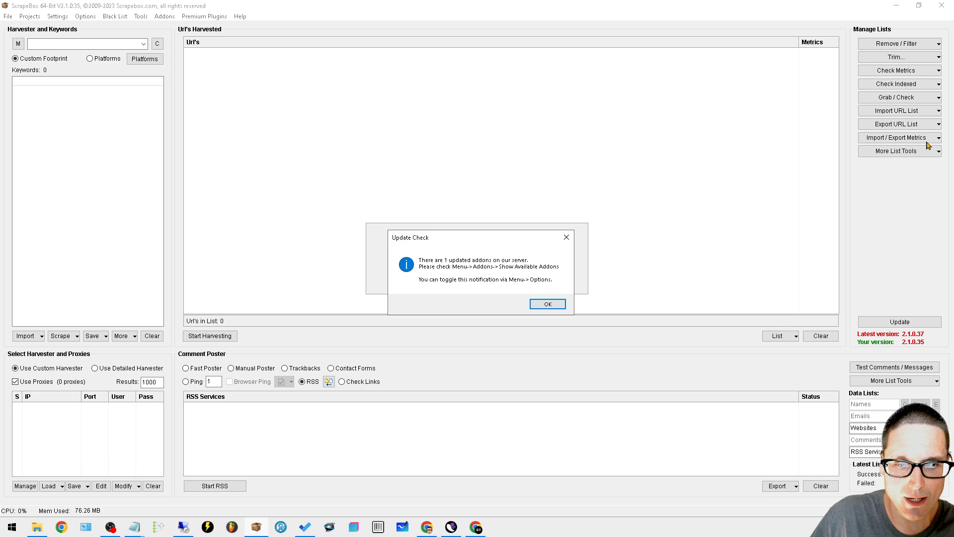
left_click(546, 303)
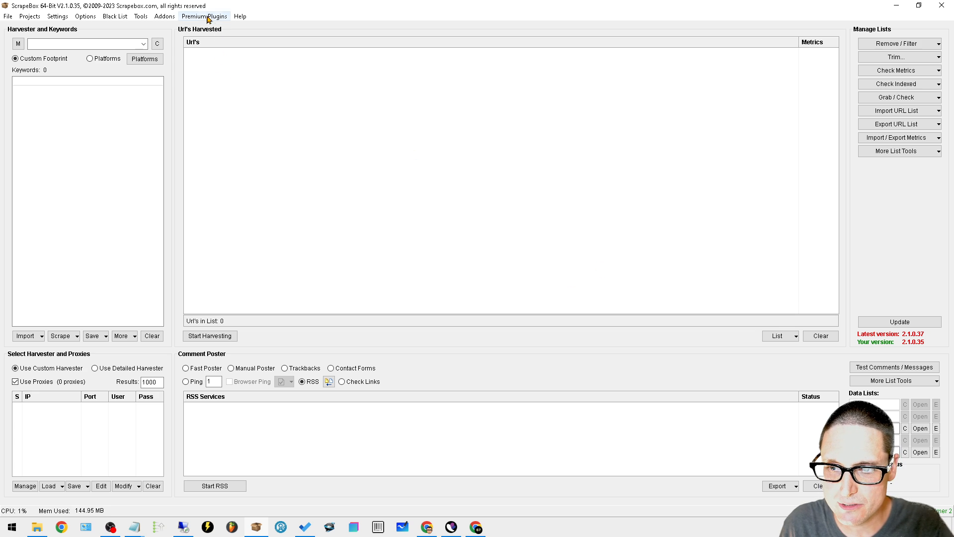
left_click(163, 15)
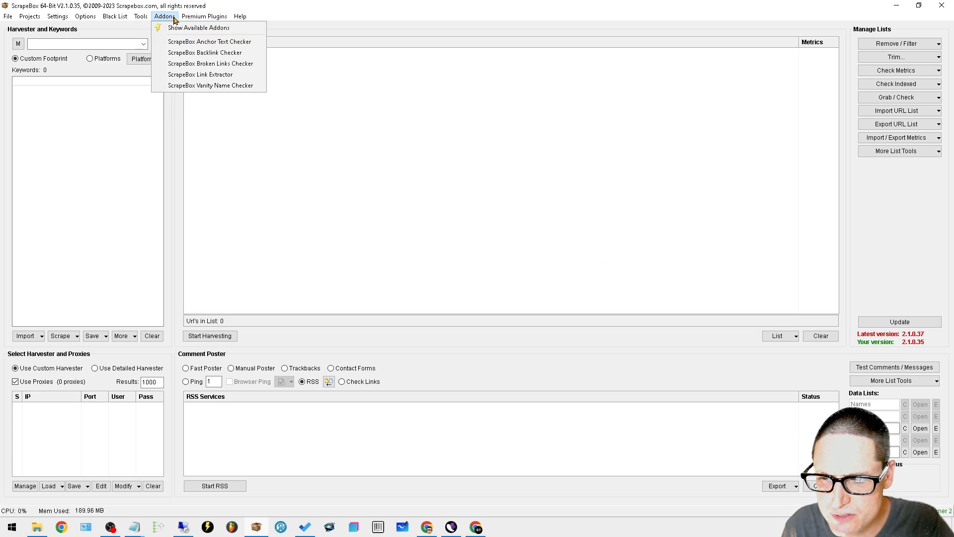
left_click(141, 16)
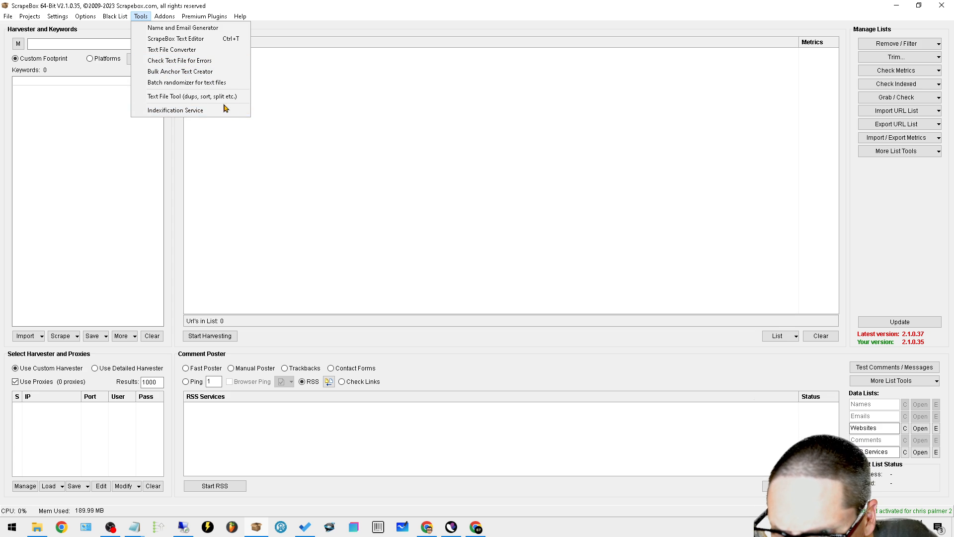
left_click(164, 16)
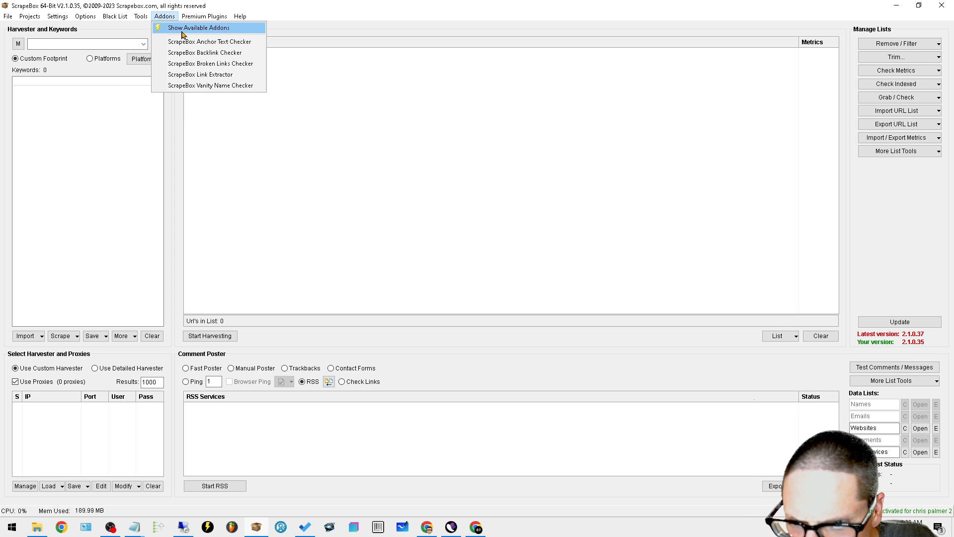
Step: Browse the available addons list, reading the Bing and Google Image Grabber descriptions
left_click(198, 27)
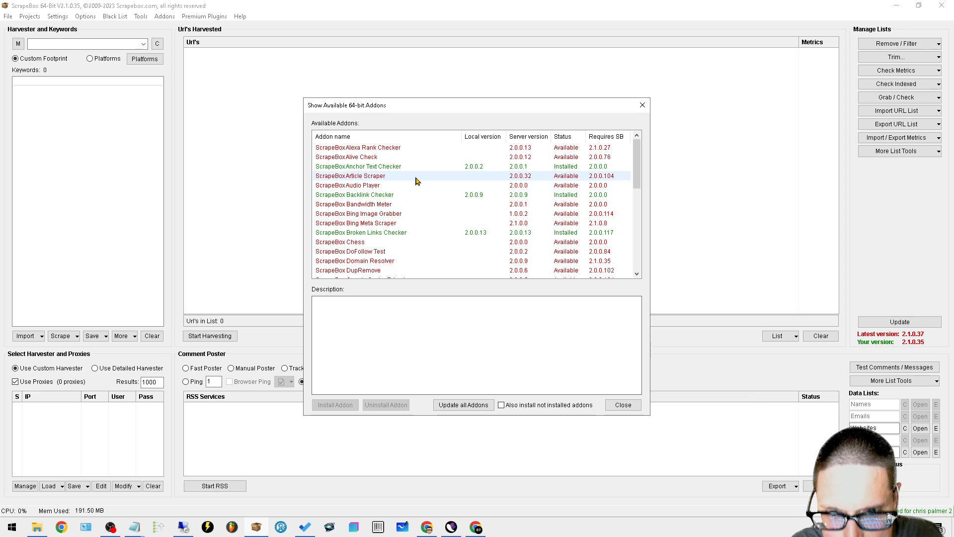
left_click(358, 166)
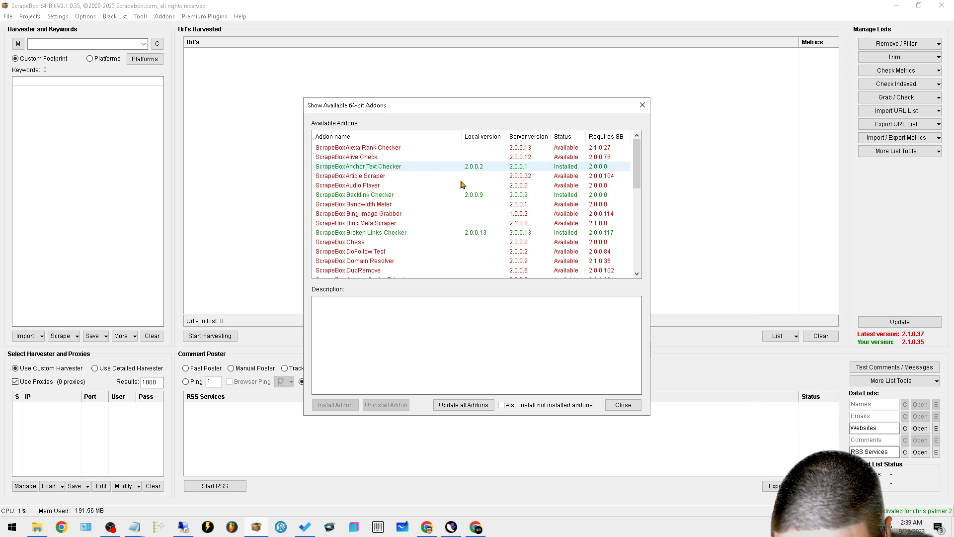
left_click(358, 213)
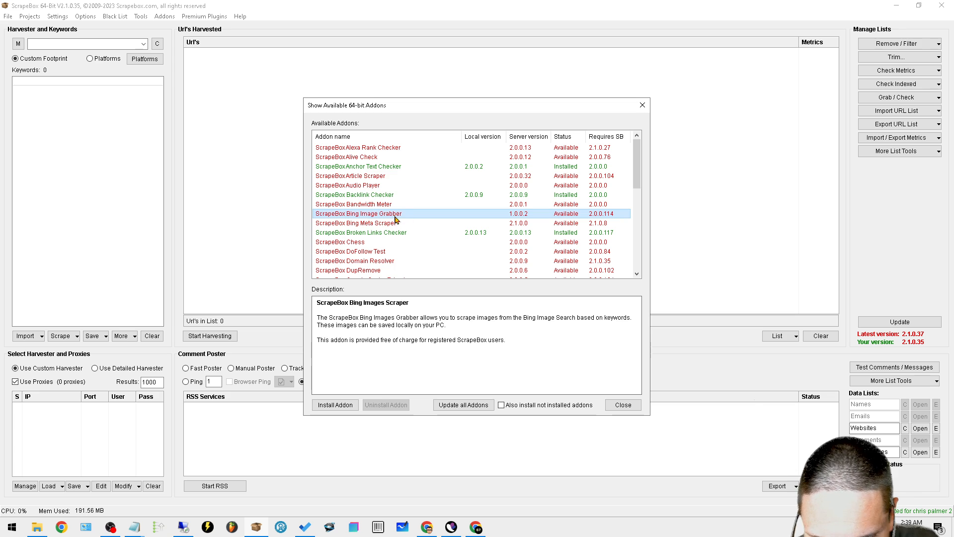
mouse_move(587, 217)
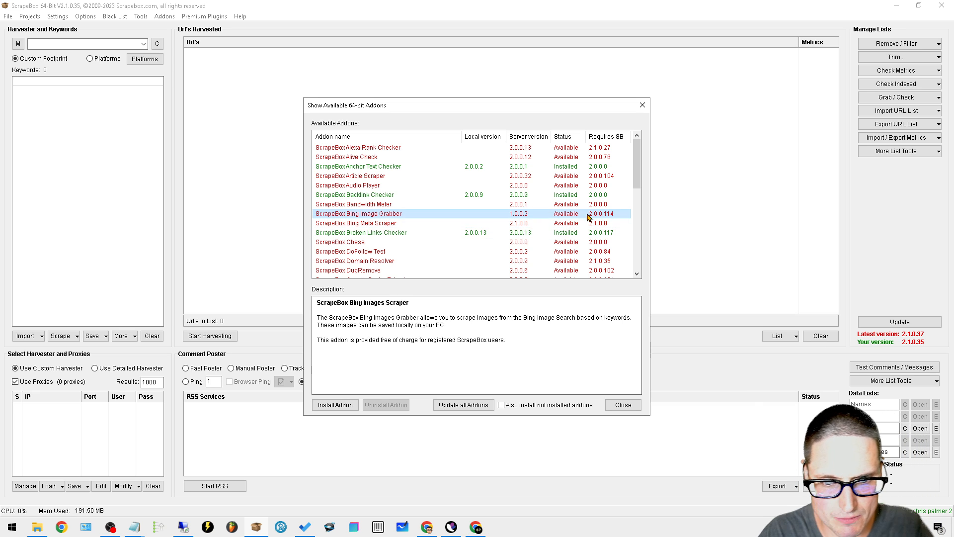
mouse_move(448, 211)
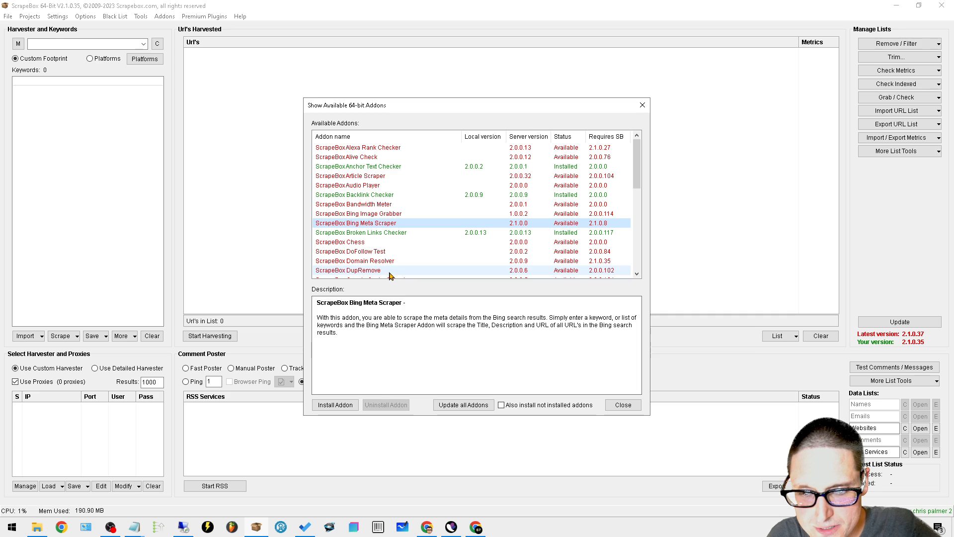
scroll("down", 3)
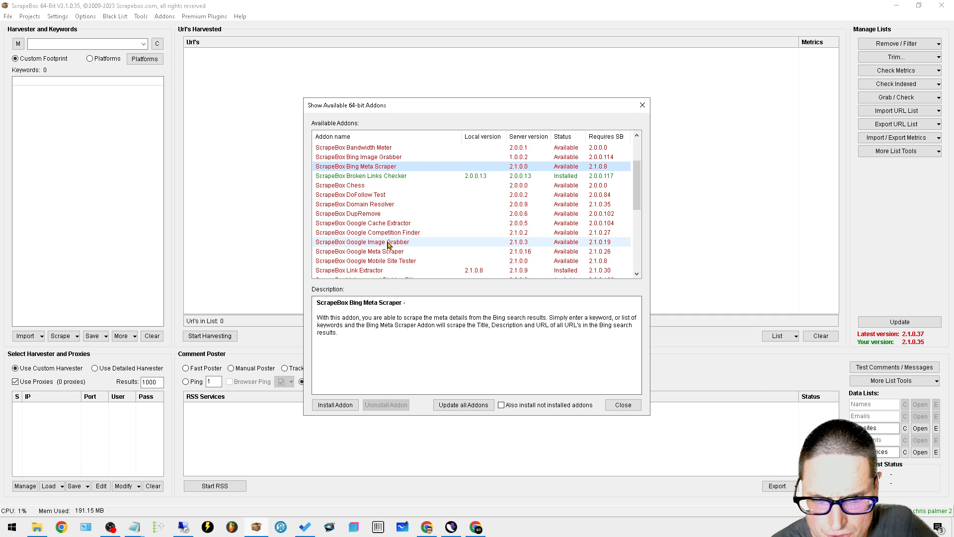
left_click(362, 242)
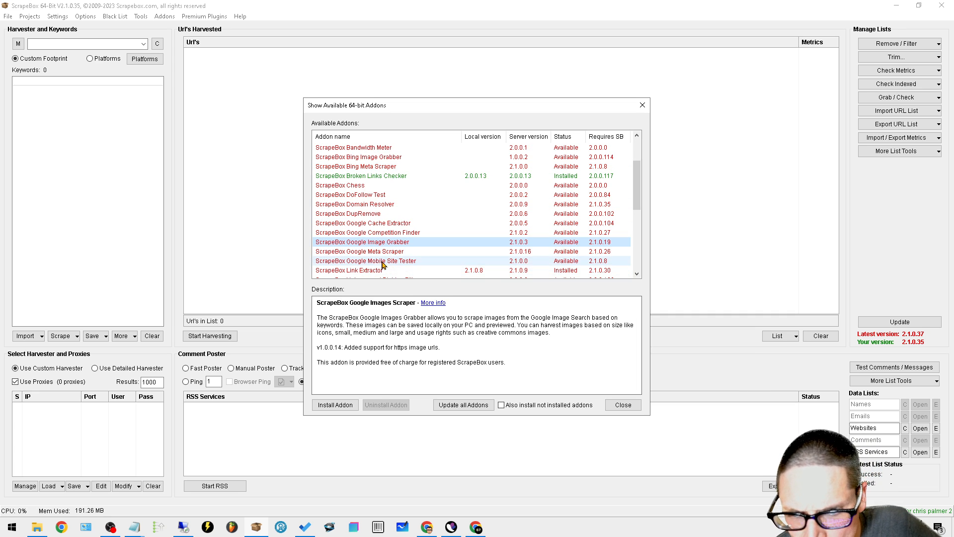
scroll("down", 3)
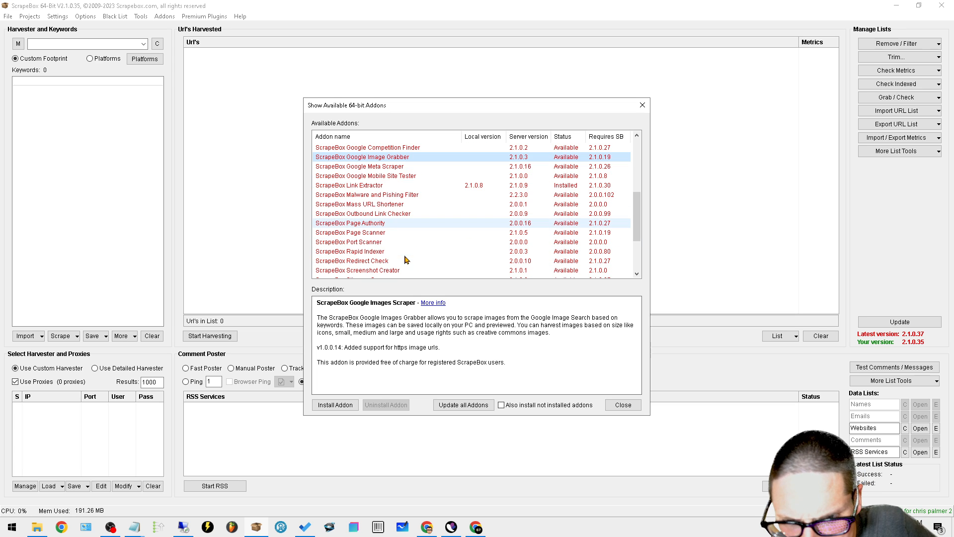
scroll("down", 3)
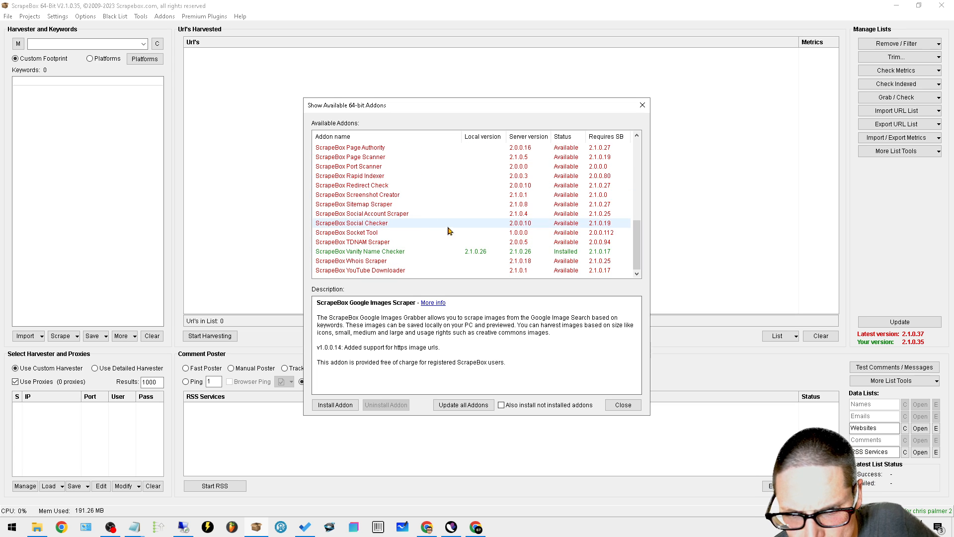
left_click(360, 251)
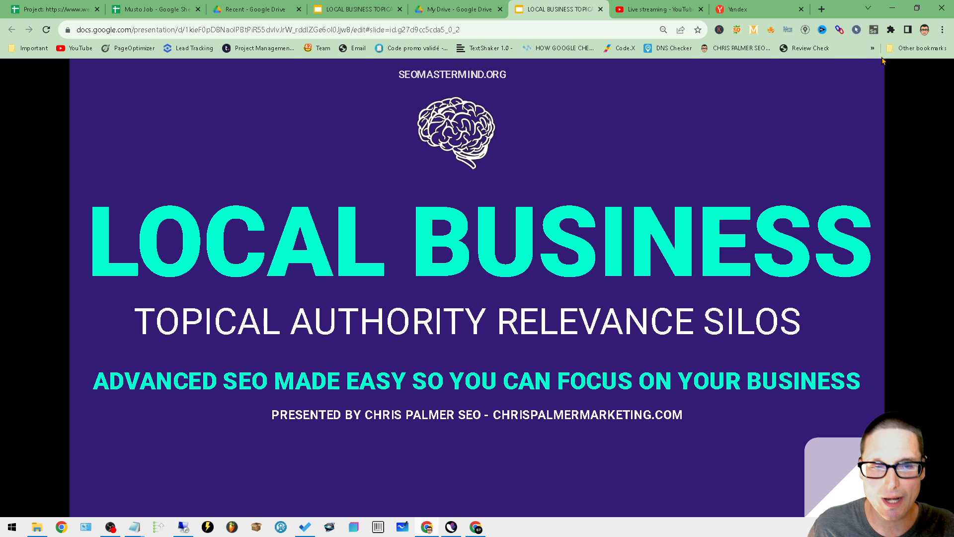
Step: Switch to Yandex, go to Images, and type 'finatia' in the search box
left_click(758, 9)
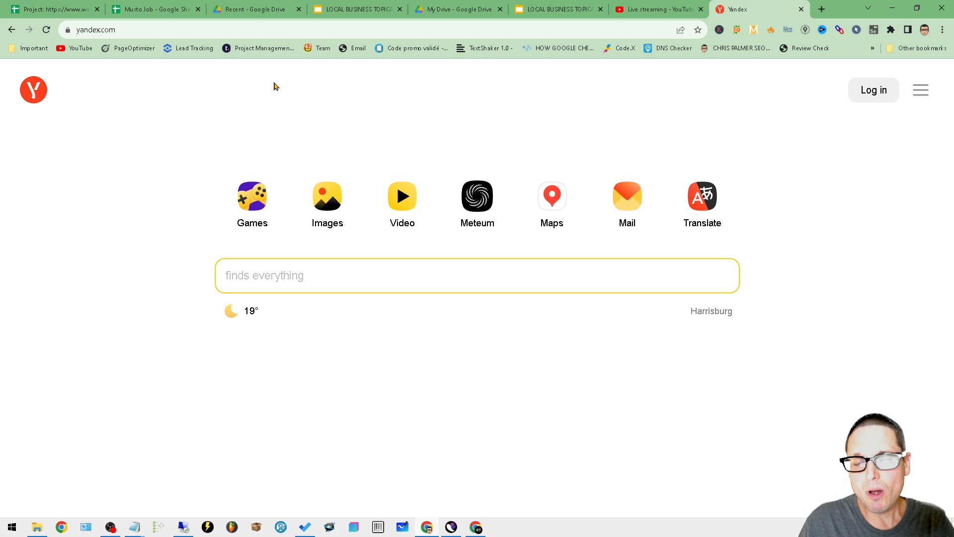
mouse_move(327, 196)
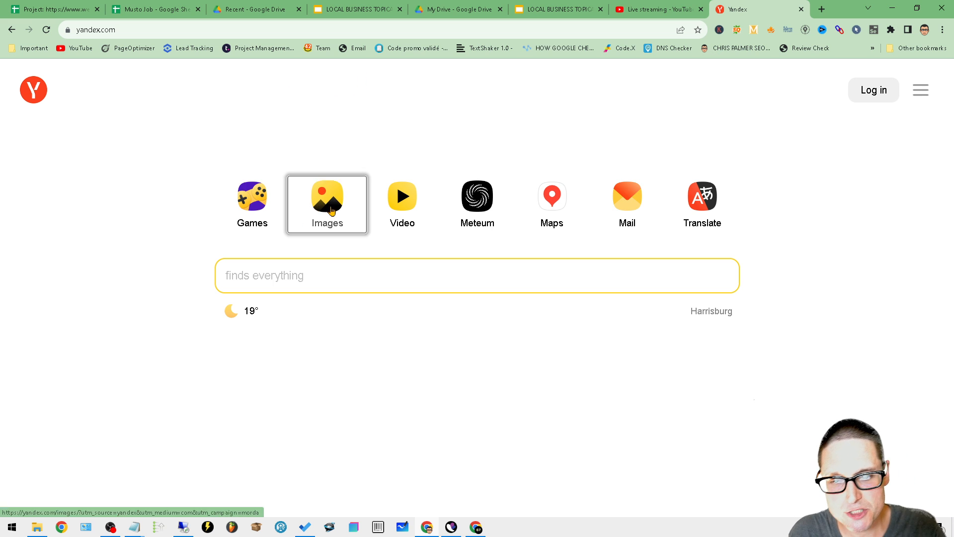
left_click(327, 204)
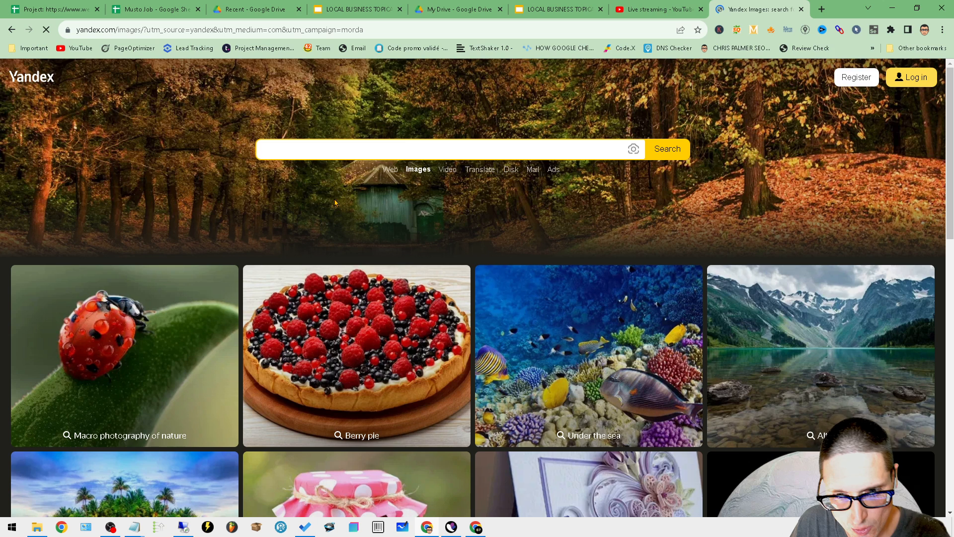
mouse_move(600, 163)
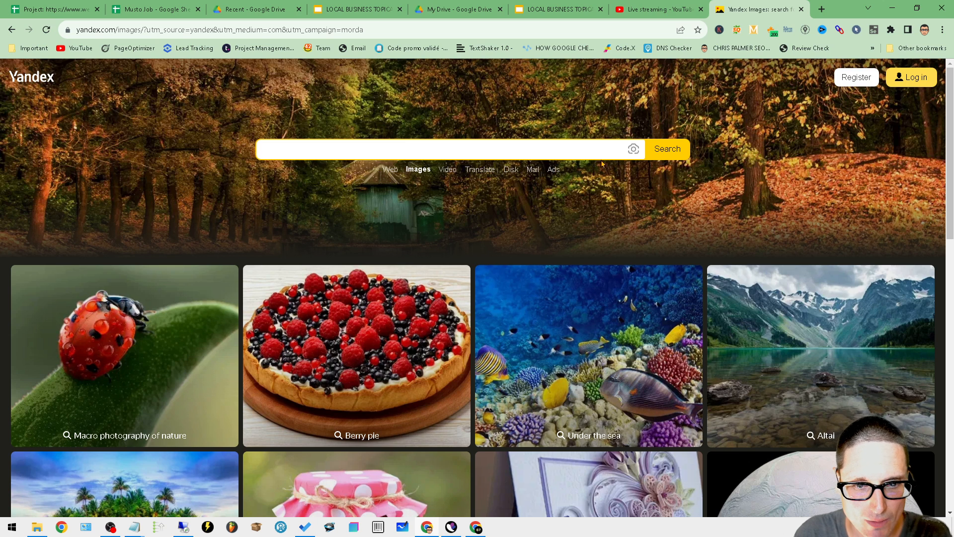
left_click(417, 149)
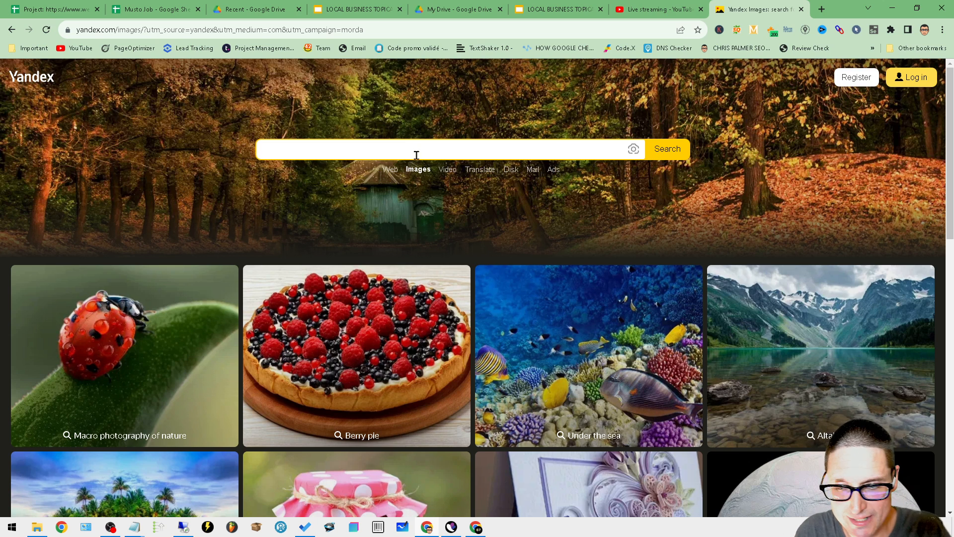
mouse_move(534, 176)
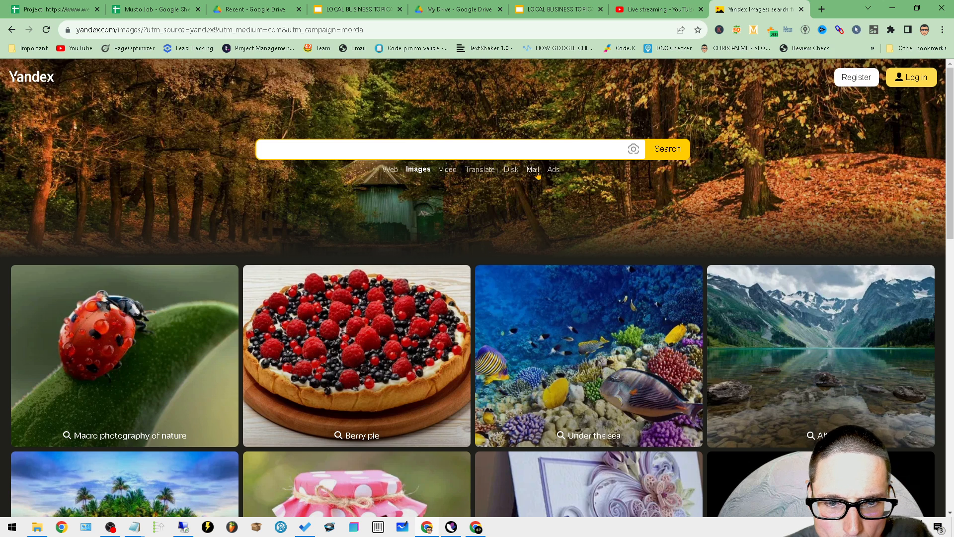
mouse_move(634, 153)
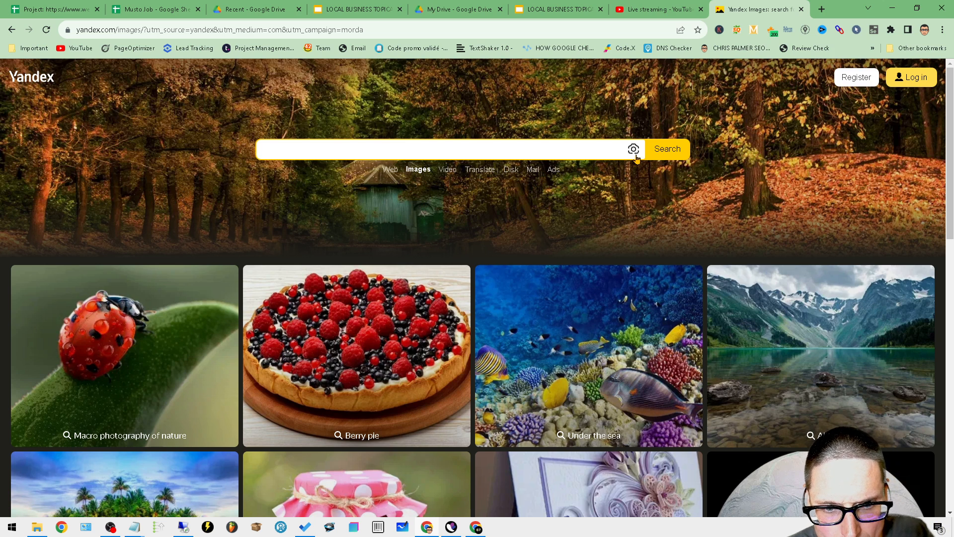
left_click(425, 149)
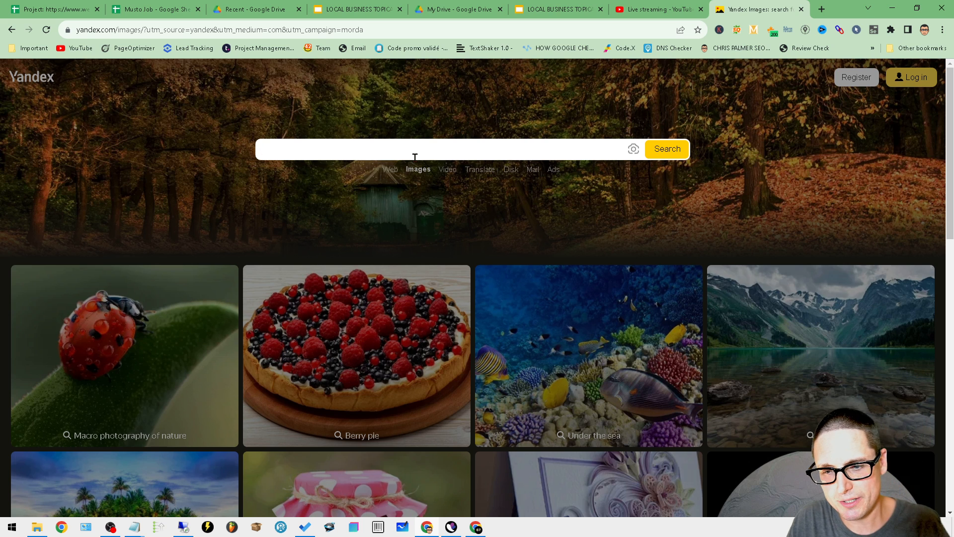
type("finatia")
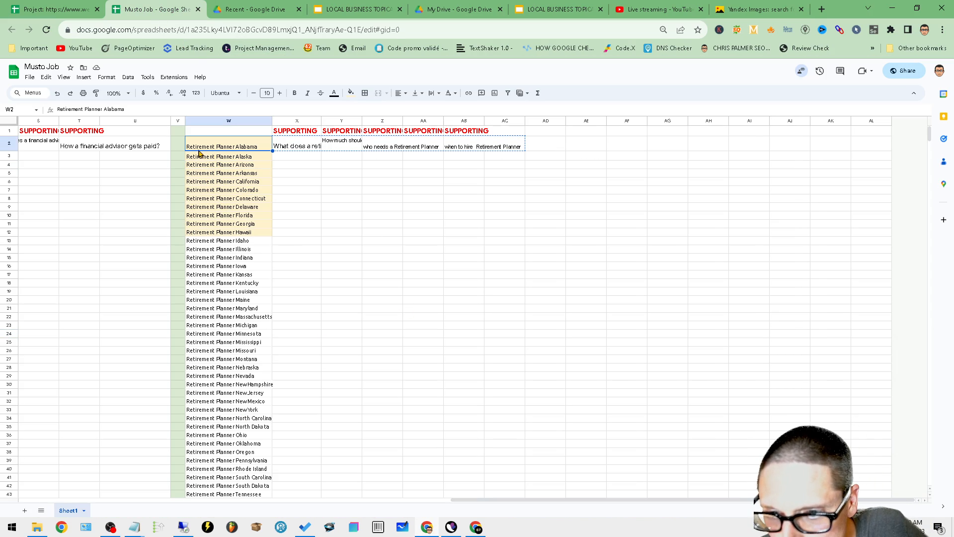
Step: Edit the W2 keyword cell and open a new Chrome tab
double_click(228, 146)
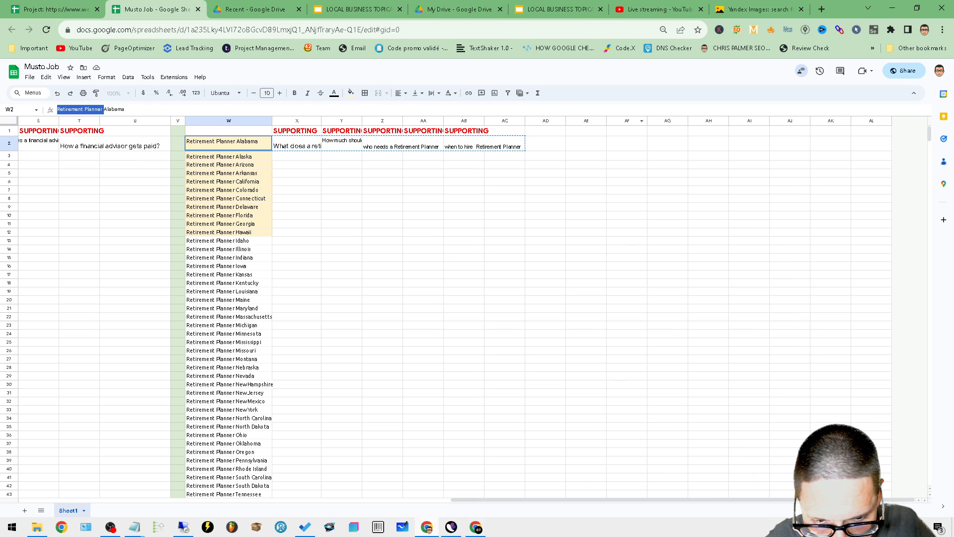
left_click(821, 9)
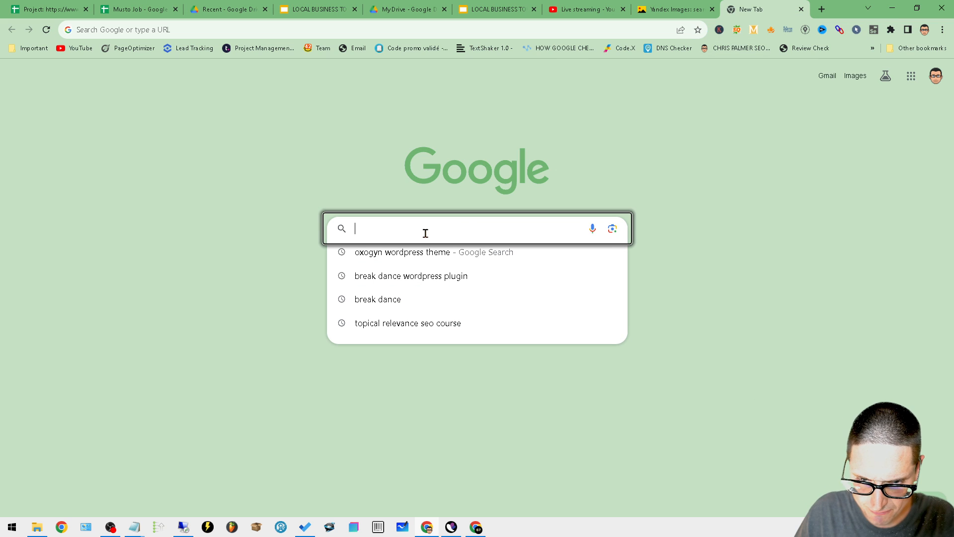
Step: Enter 'Retirement Planner' into Google search, then return to the Yandex tab
type("Retirement Planner")
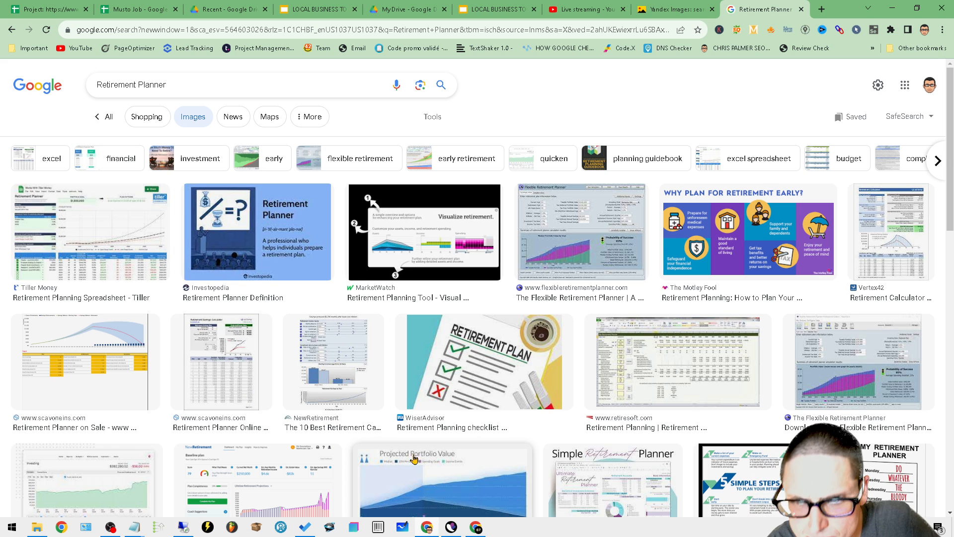
left_click(669, 9)
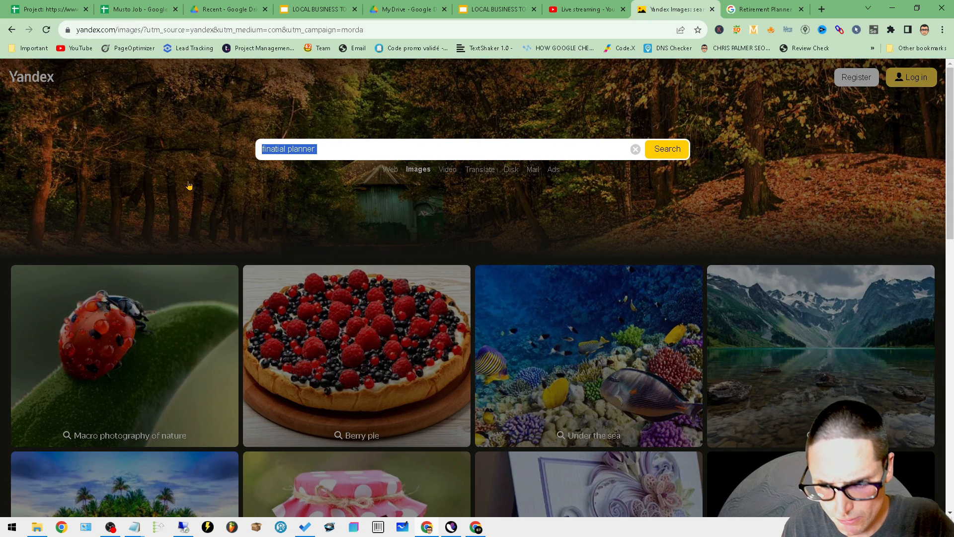
Step: Search Yandex Images for 'Retirement Planner'
type("Retirement Planner")
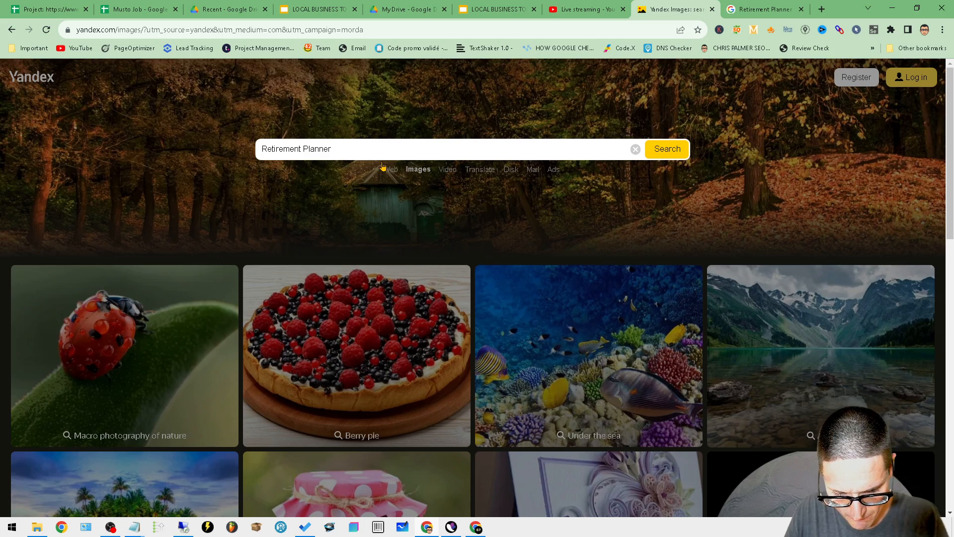
left_click(666, 149)
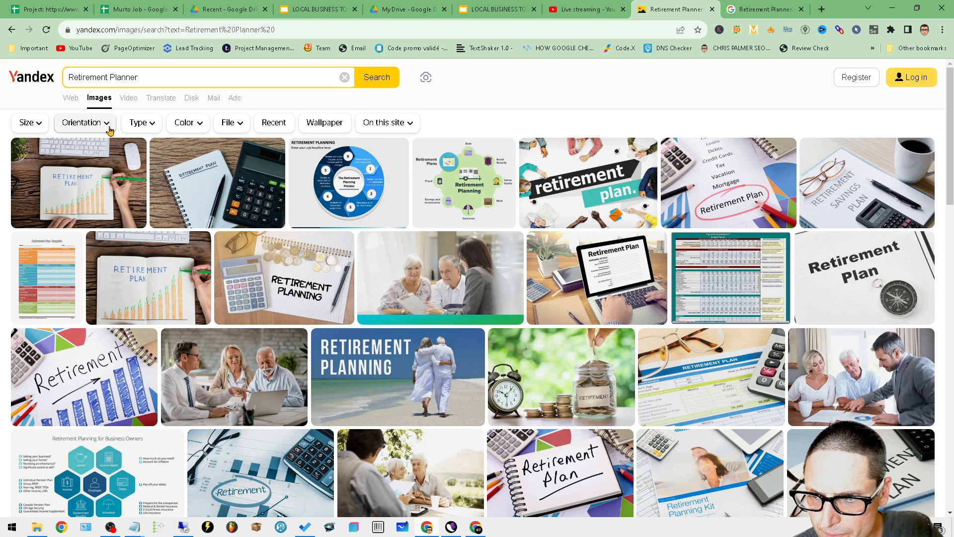
Step: Filter the image results to Horizontal orientation and Large size
left_click(84, 122)
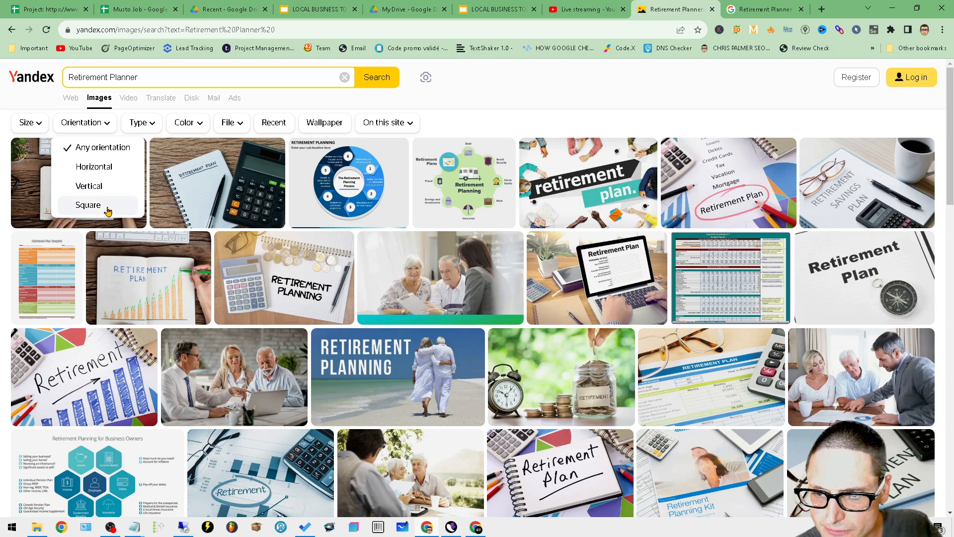
left_click(94, 166)
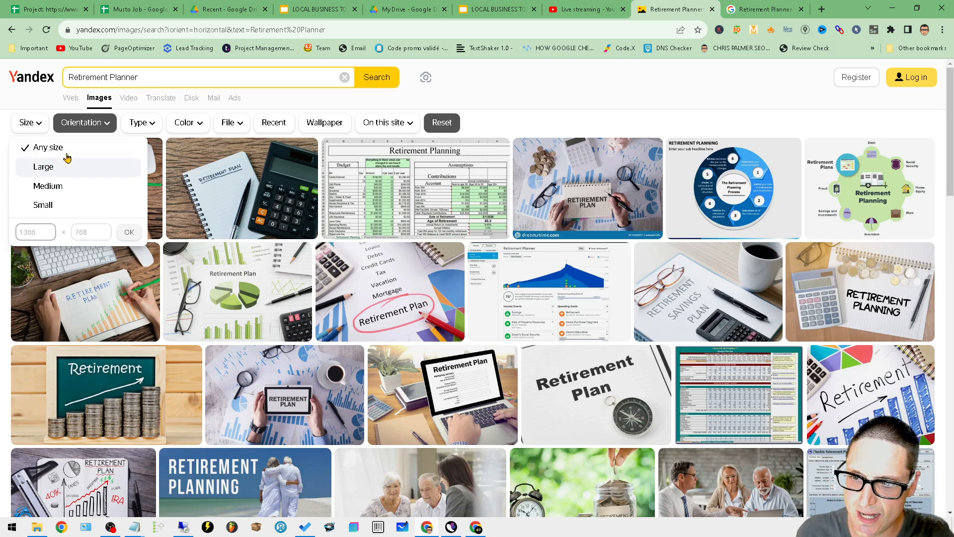
left_click(43, 165)
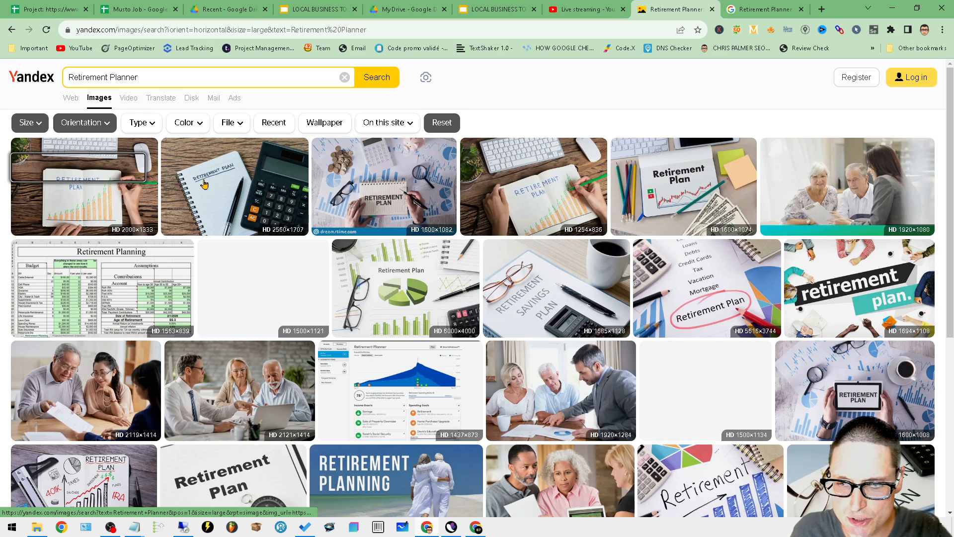
left_click(141, 123)
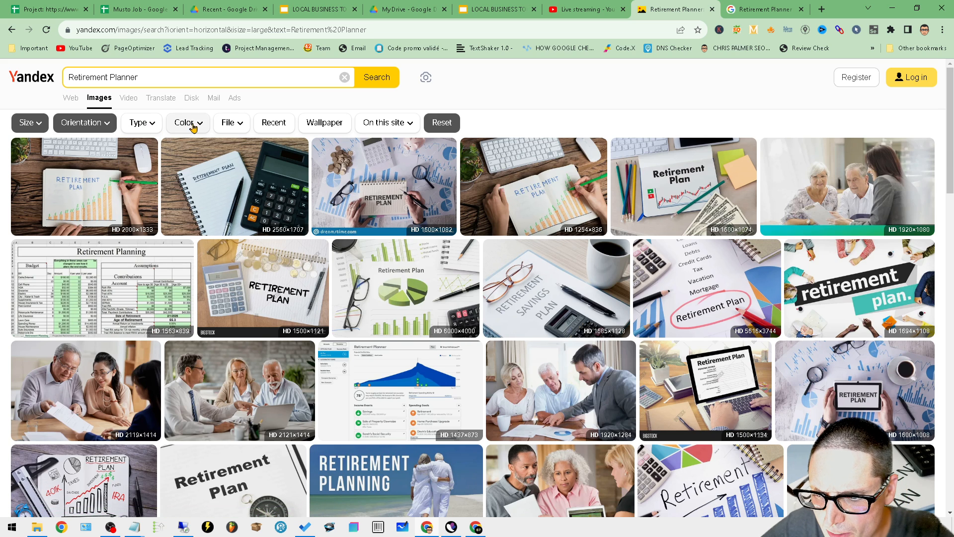
mouse_move(524, 265)
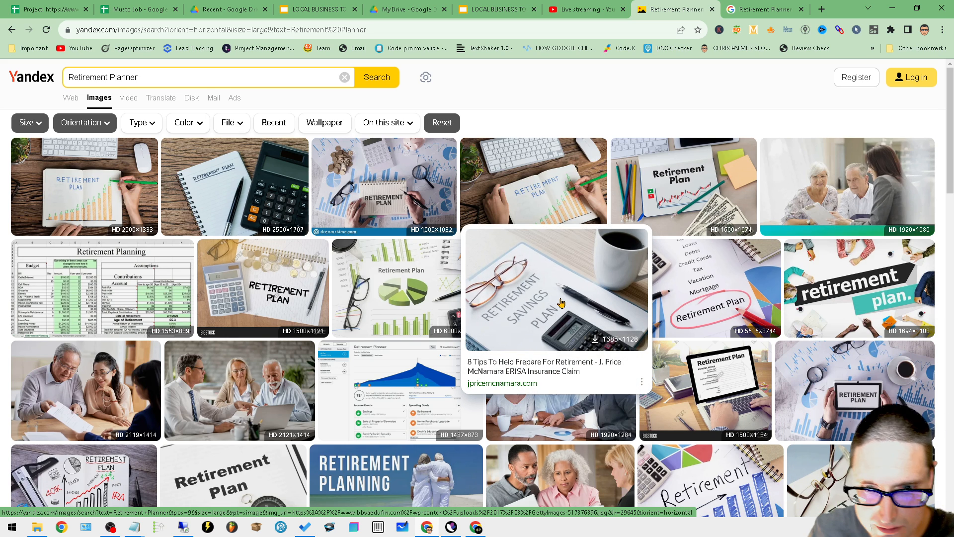
mouse_move(262, 287)
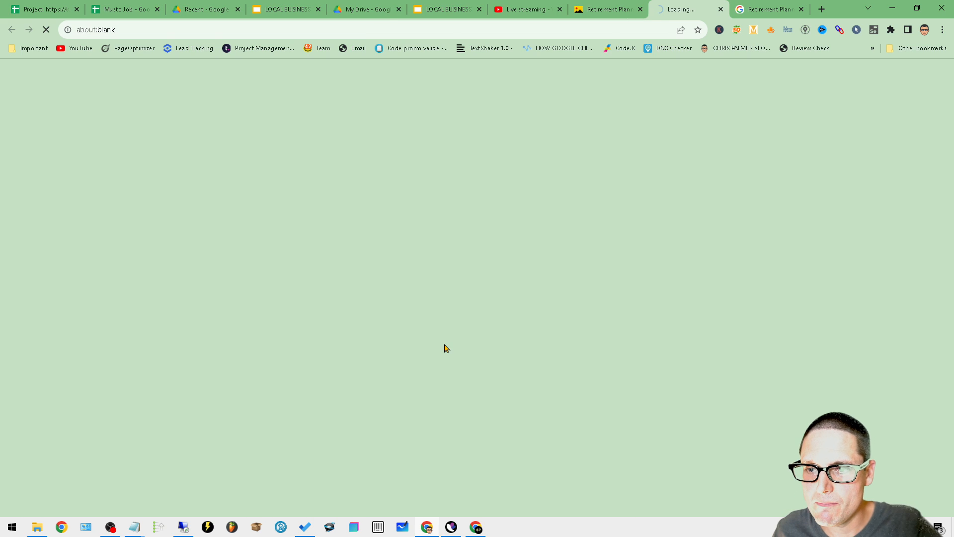
Step: Save the full-size chart image into Downloads named 'Retirement Planner Musto'
right_click(445, 310)
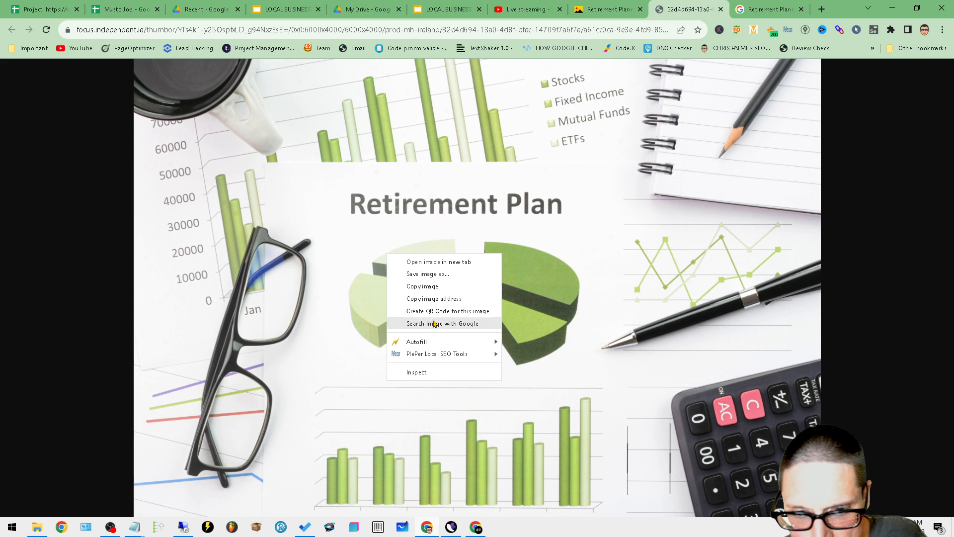
left_click(428, 273)
type("rETIREMENT pLANNE")
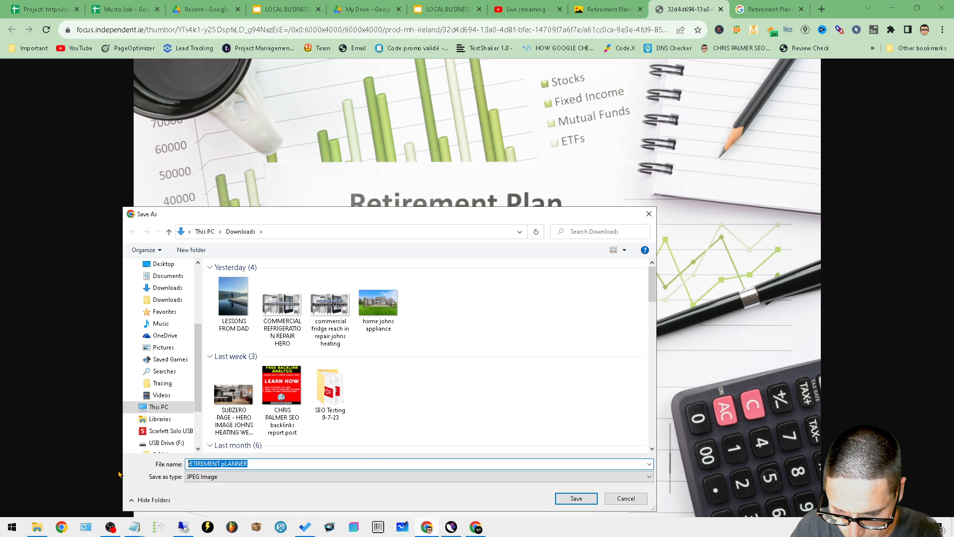
type("Retirement Planner")
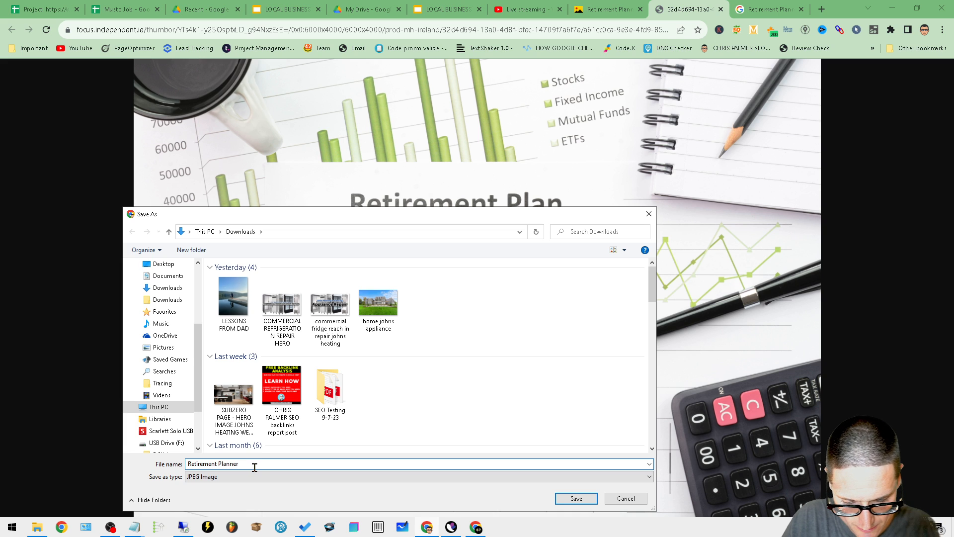
type("- Musto")
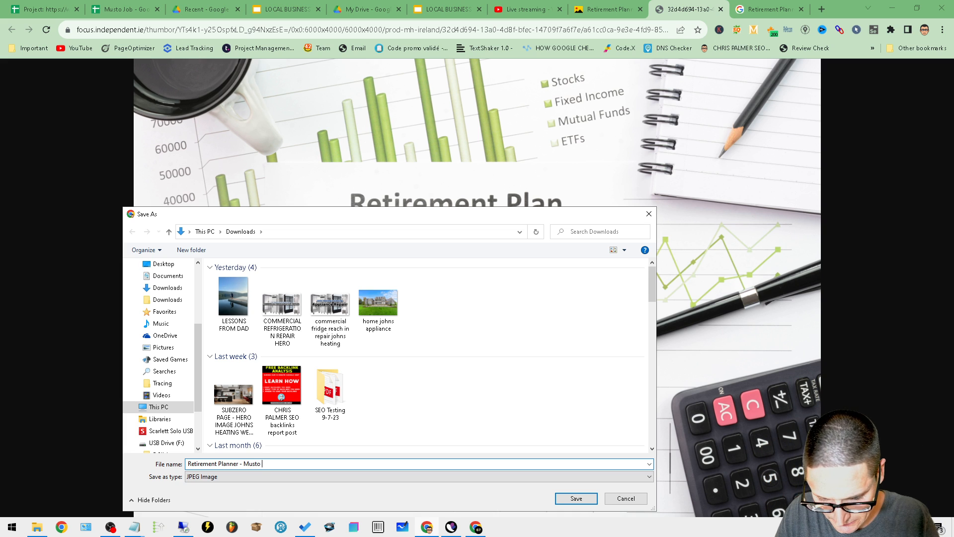
key("BackSpace")
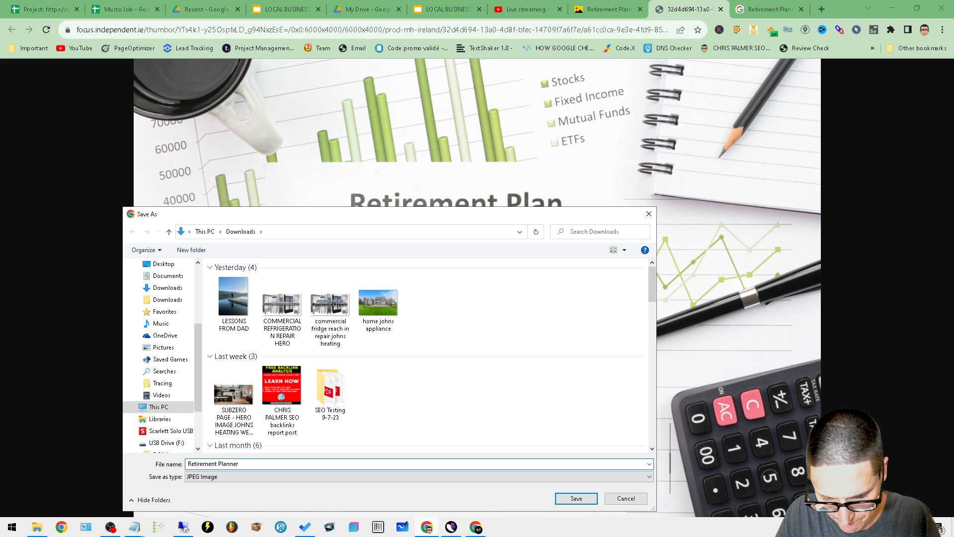
type("Musto")
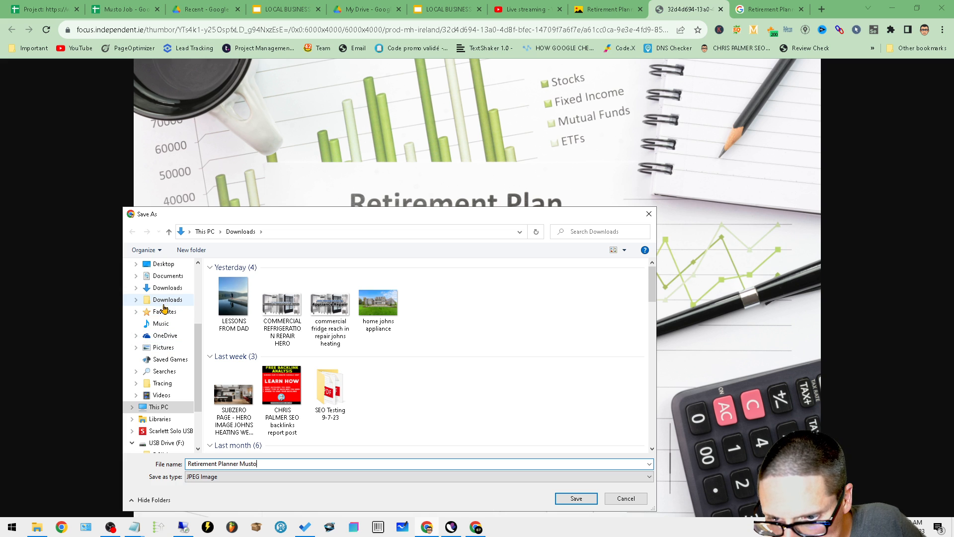
left_click(575, 497)
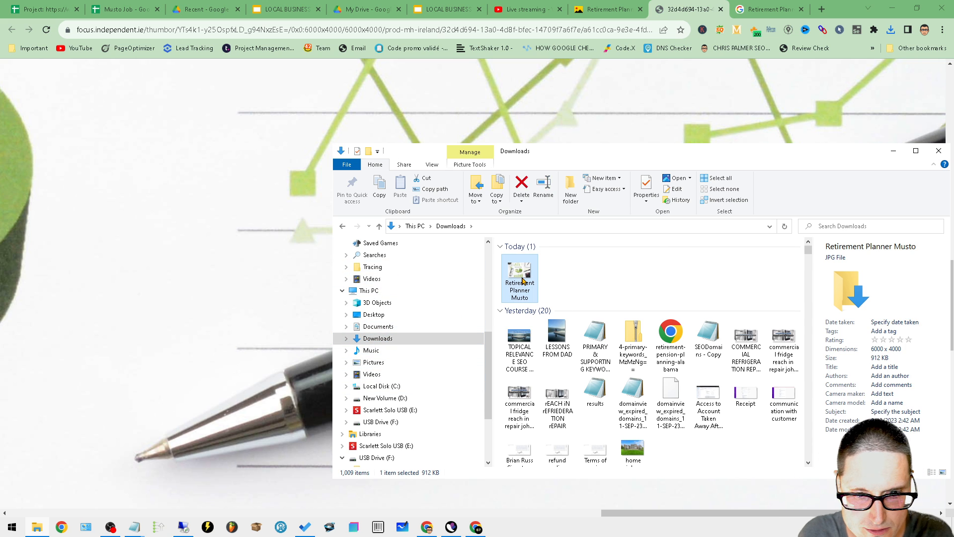
Step: Open Retirement Planner Musto.jpg from Downloads in Paint using Edit
right_click(518, 278)
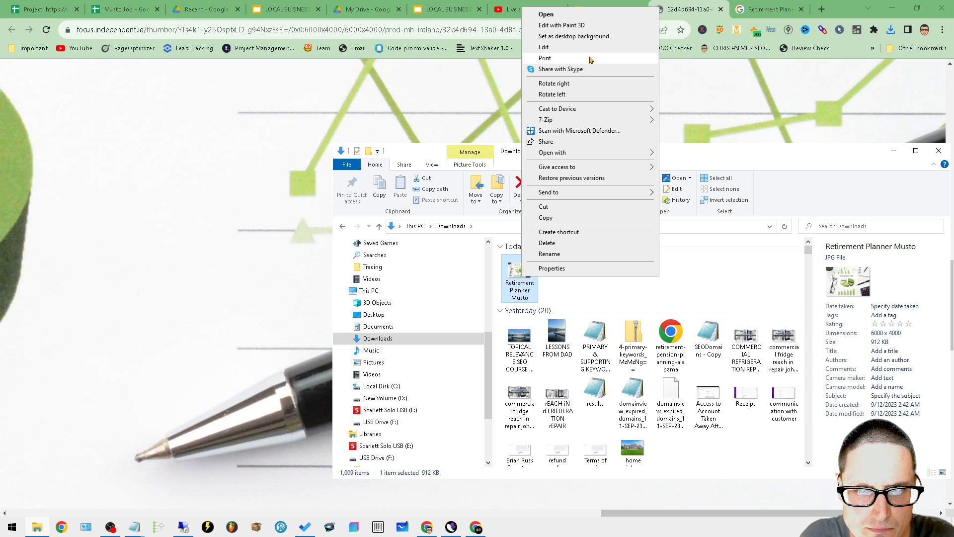
left_click(543, 47)
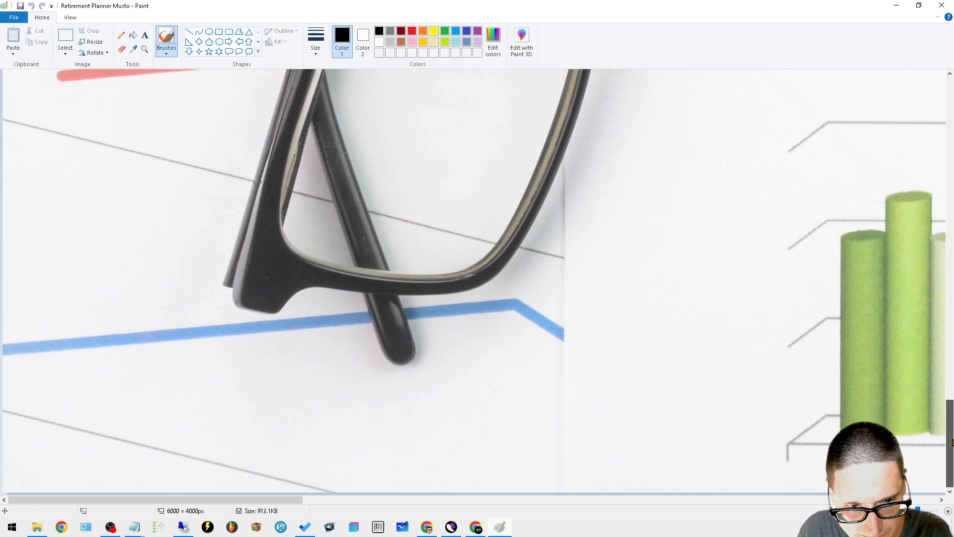
Step: Zoom out to fit the image and cut the 'Retirement Plan' title
left_click(70, 17)
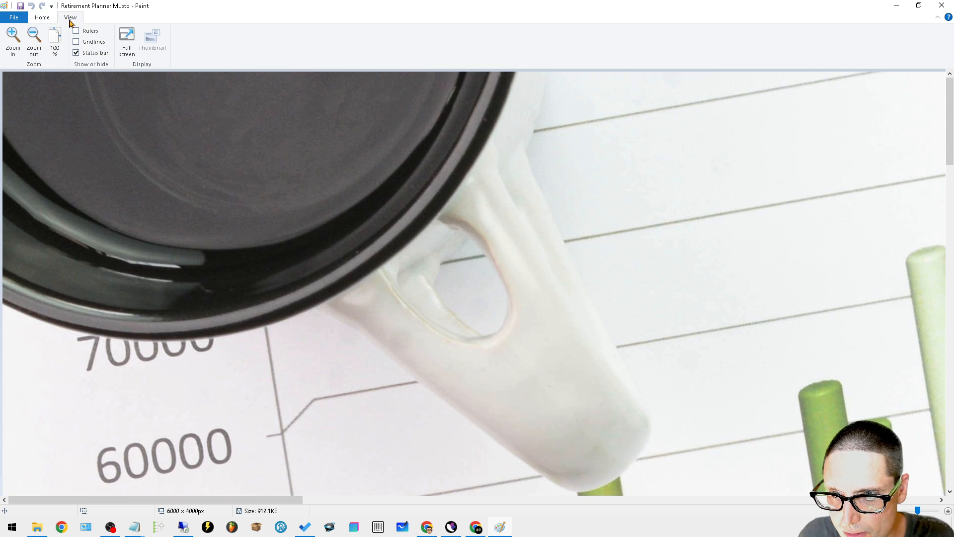
left_click(33, 43)
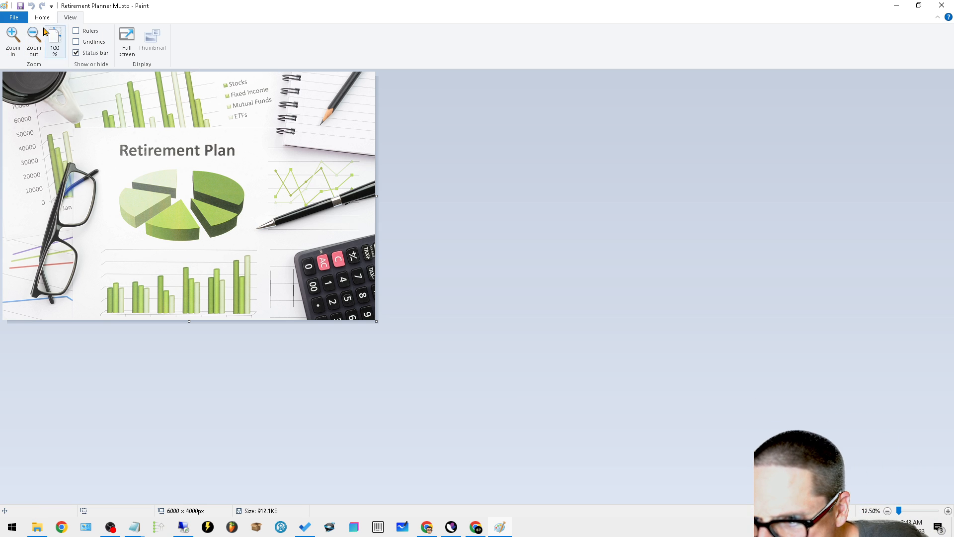
left_click(41, 17)
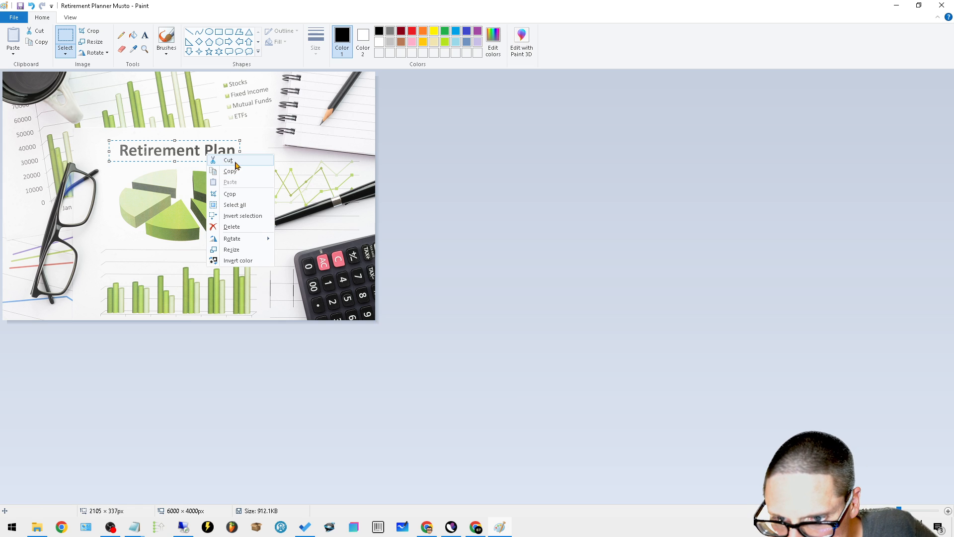
left_click(228, 160)
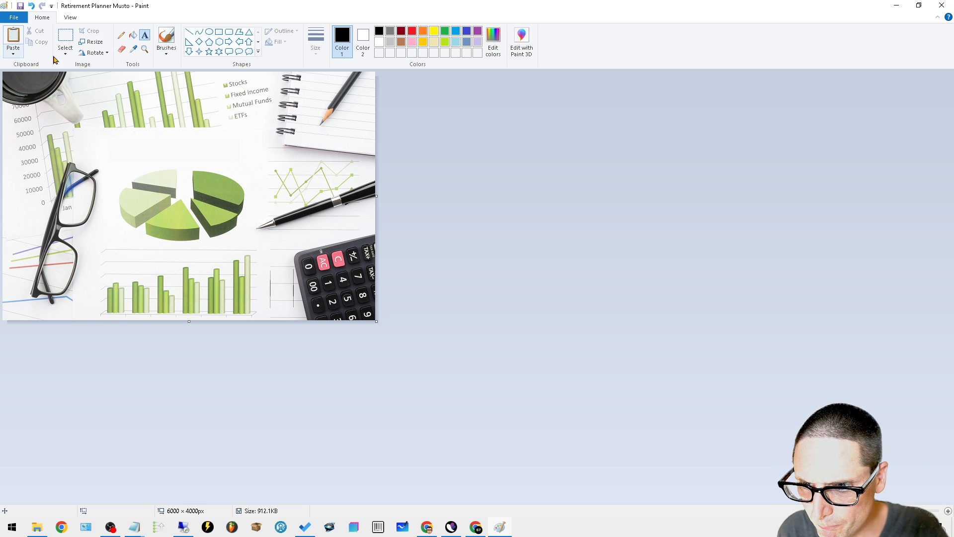
Step: Draw a text box above the pie chart in Tahoma size 36, checking the Retirement Planner search tab
left_click_drag(91, 132, 233, 154)
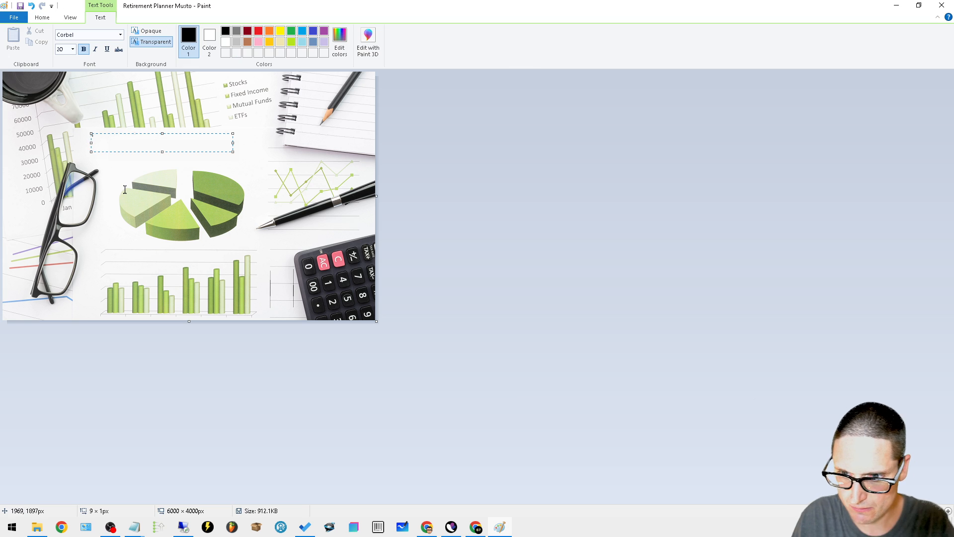
left_click(120, 34)
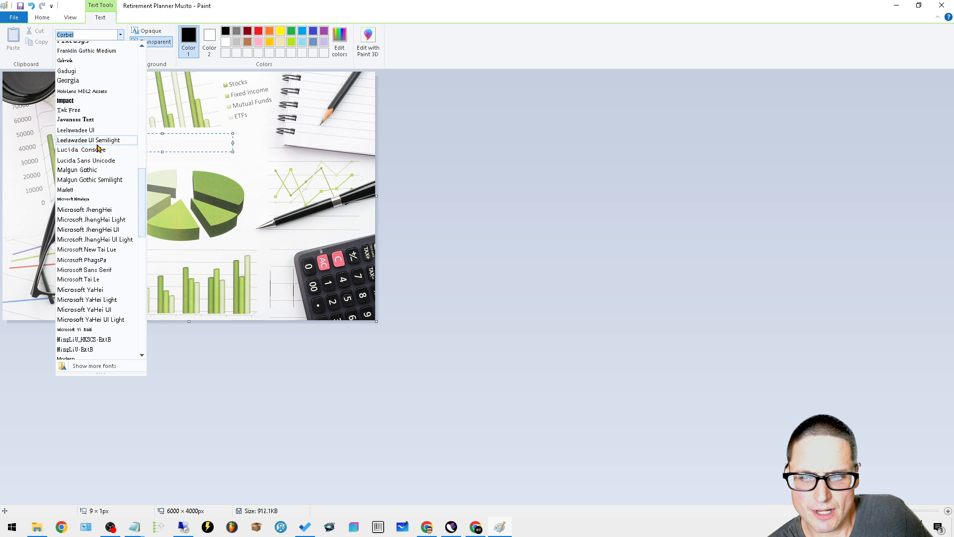
scroll("down", 3)
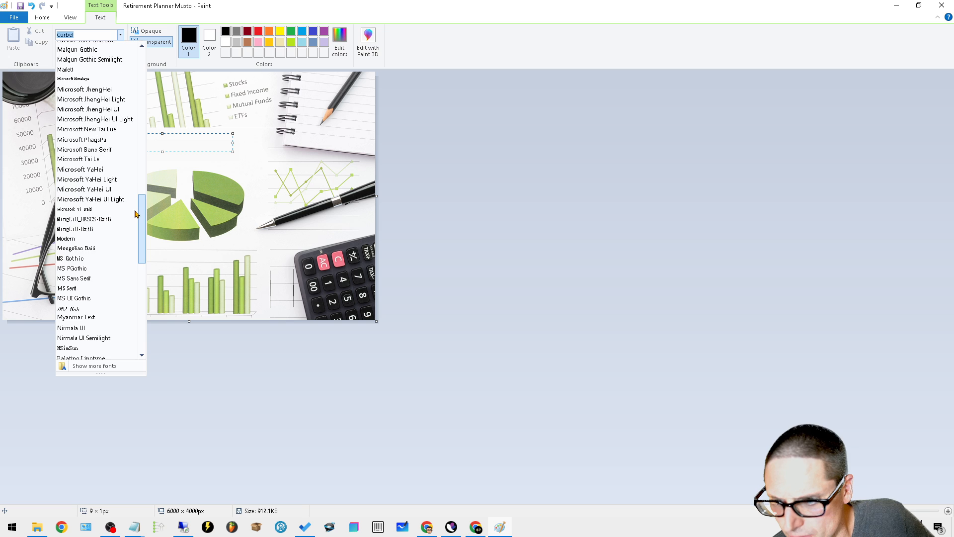
scroll("down", 3)
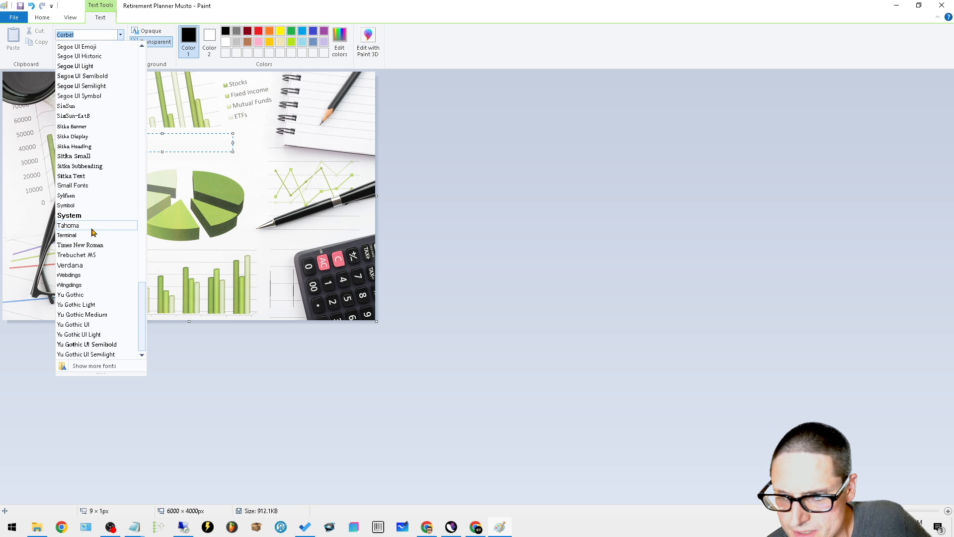
left_click(67, 225)
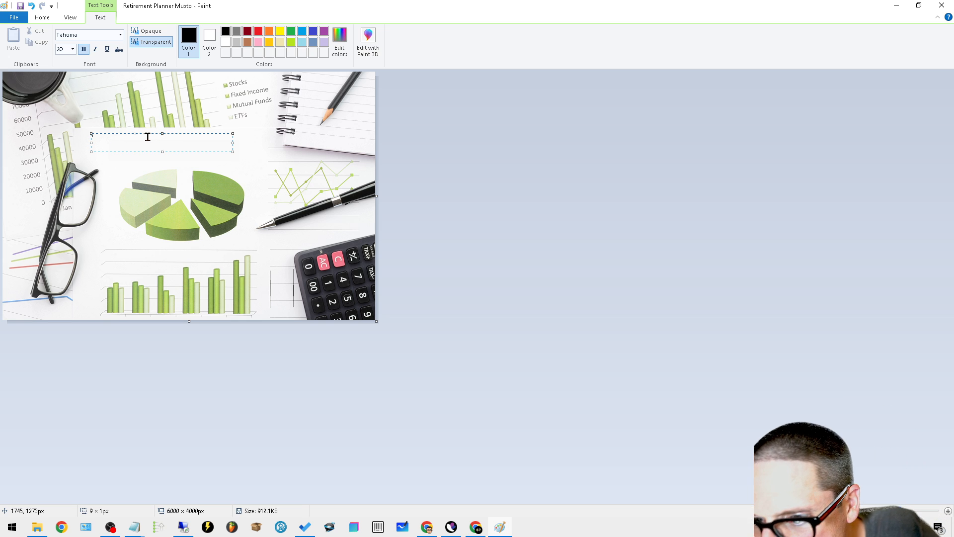
mouse_move(98, 63)
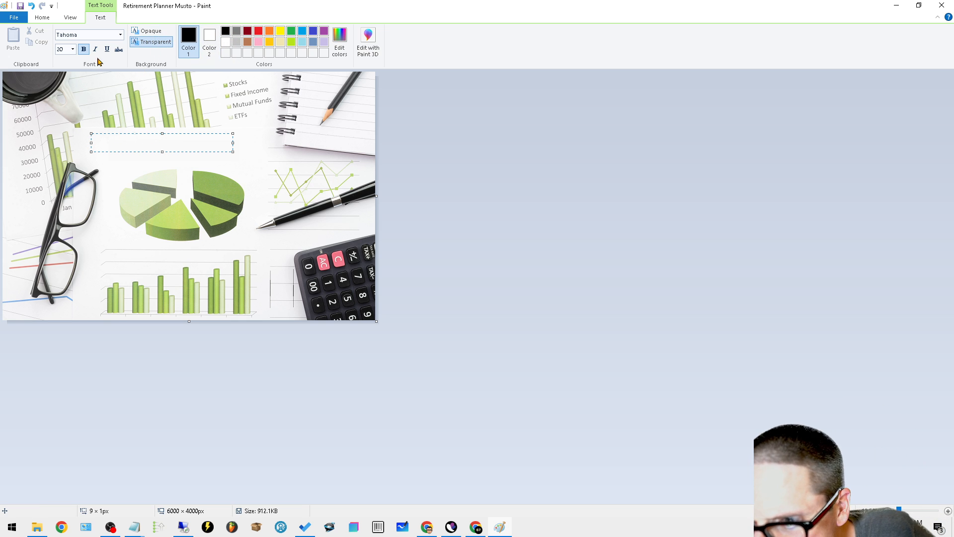
left_click(61, 49)
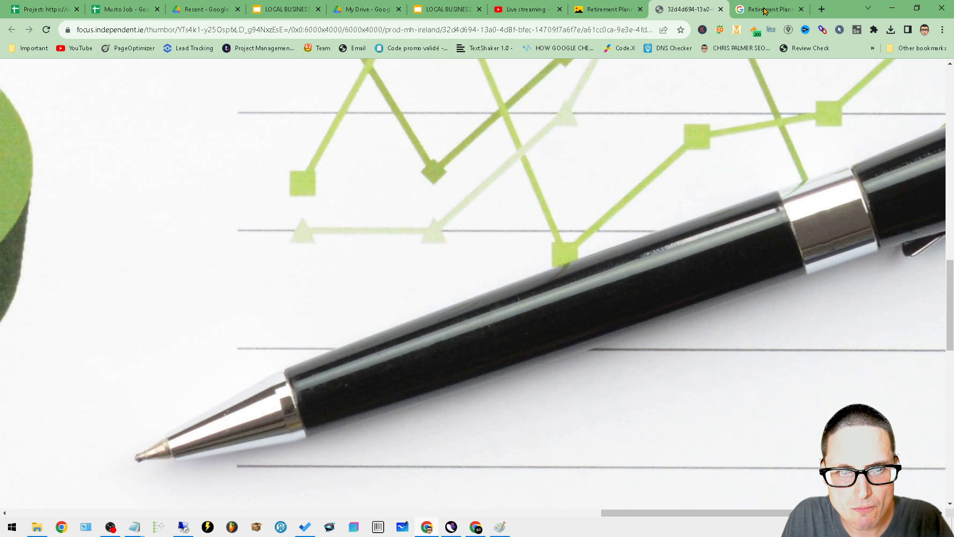
left_click(768, 8)
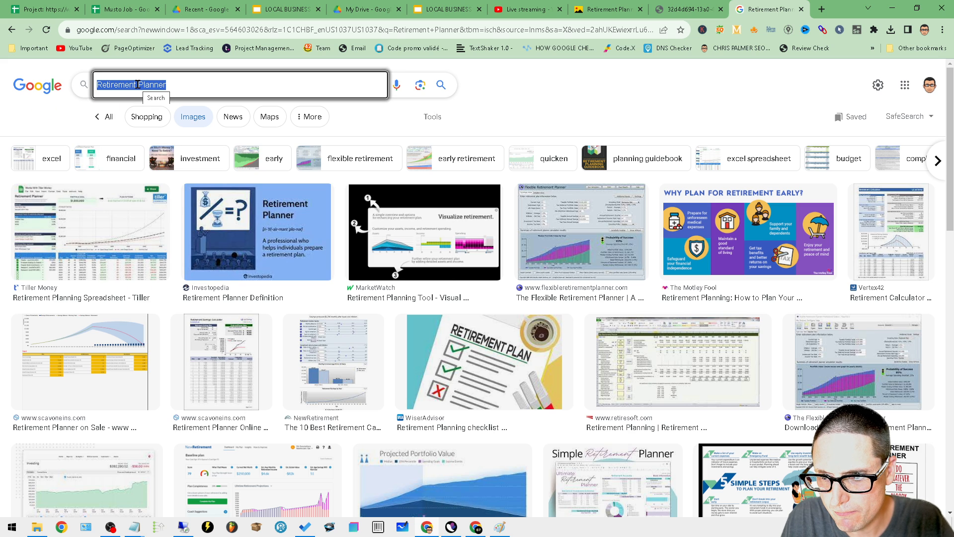
left_click(499, 526)
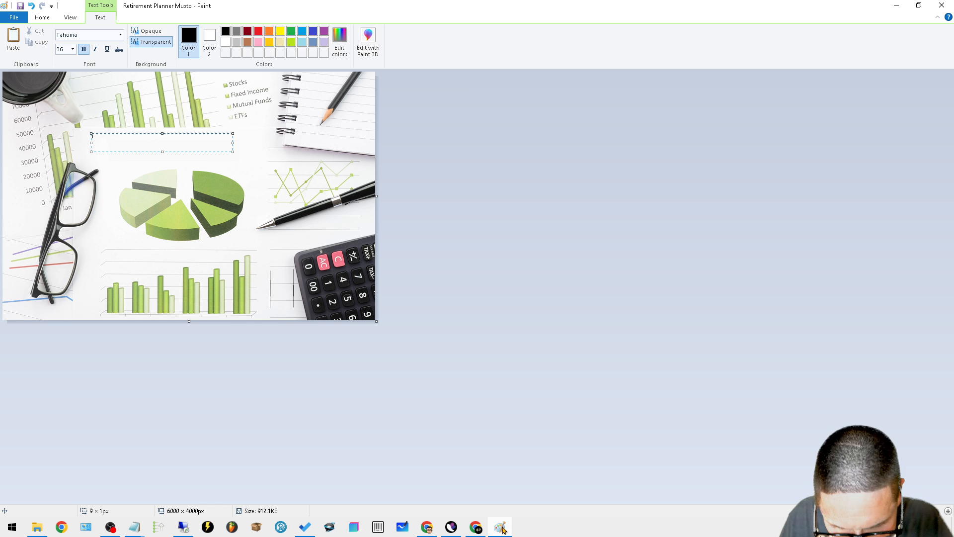
Step: Type 'Retirement Planner', enlarge it beyond size 72, and widen the text box to fit
type("Retirement Planner")
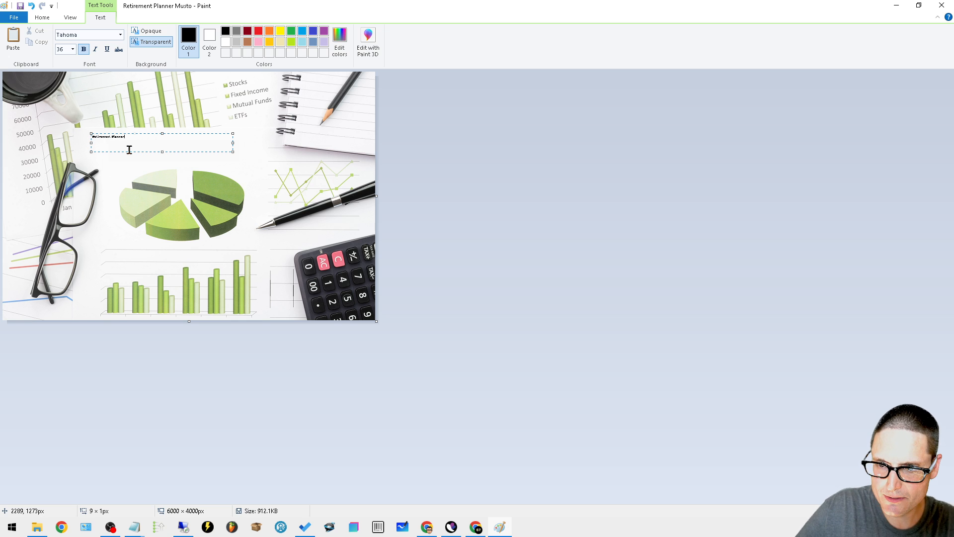
left_click(72, 49)
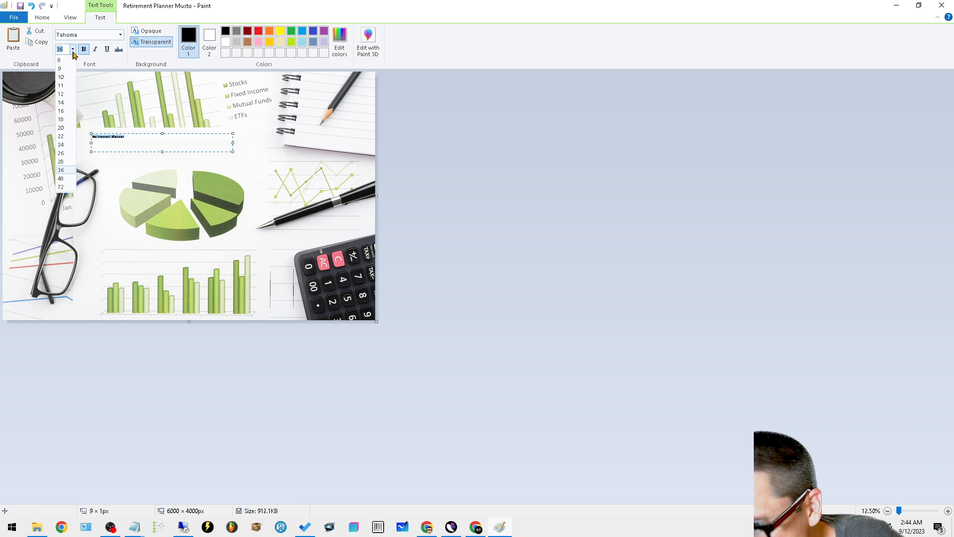
left_click(60, 186)
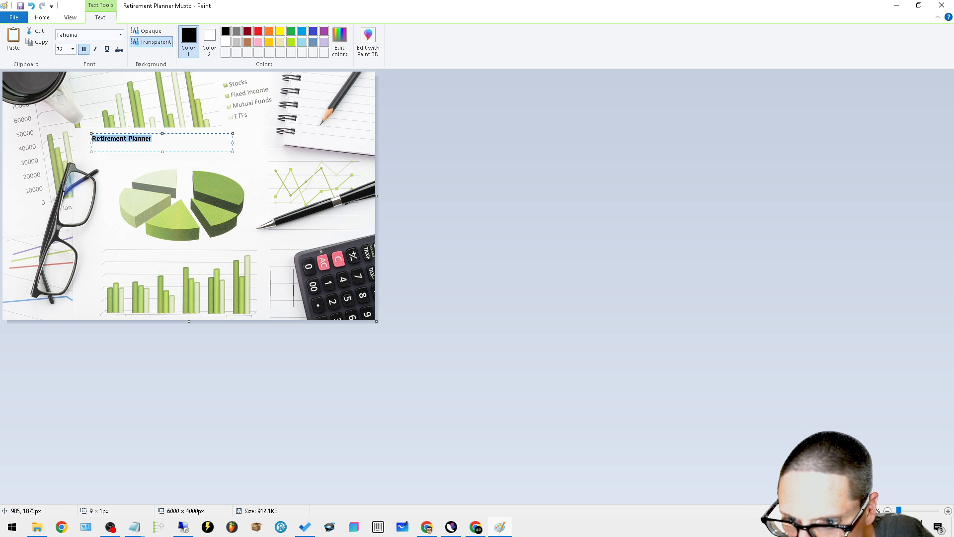
left_click(71, 49)
type("200")
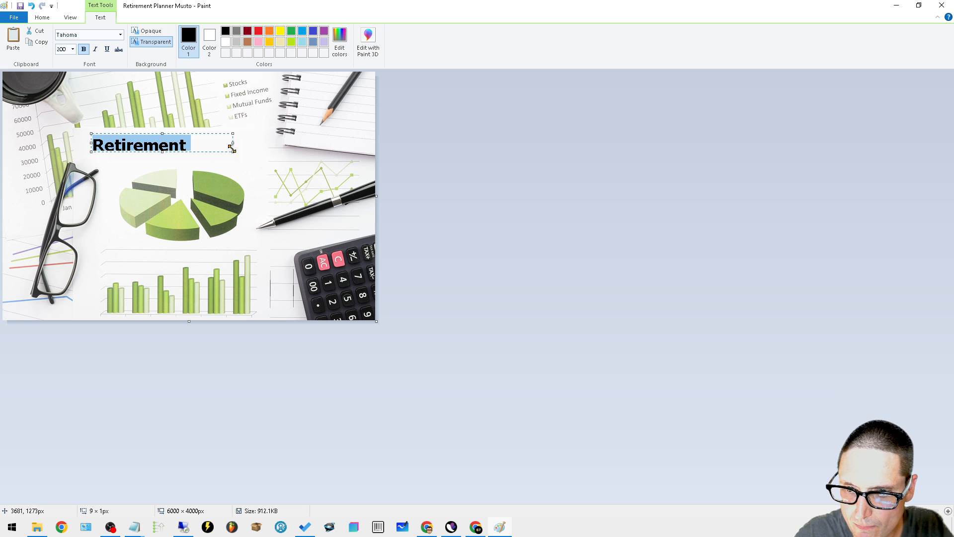
left_click_drag(233, 145, 278, 145)
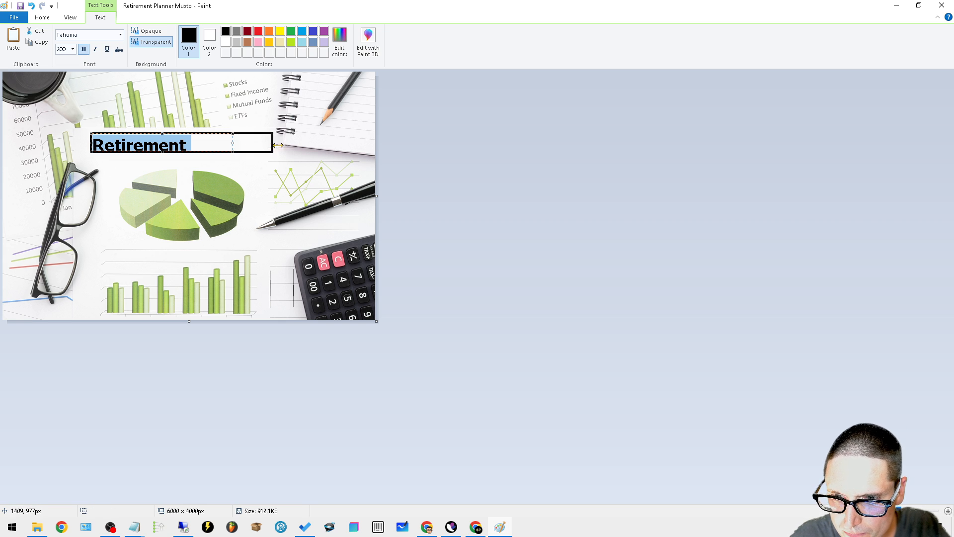
type("Planner")
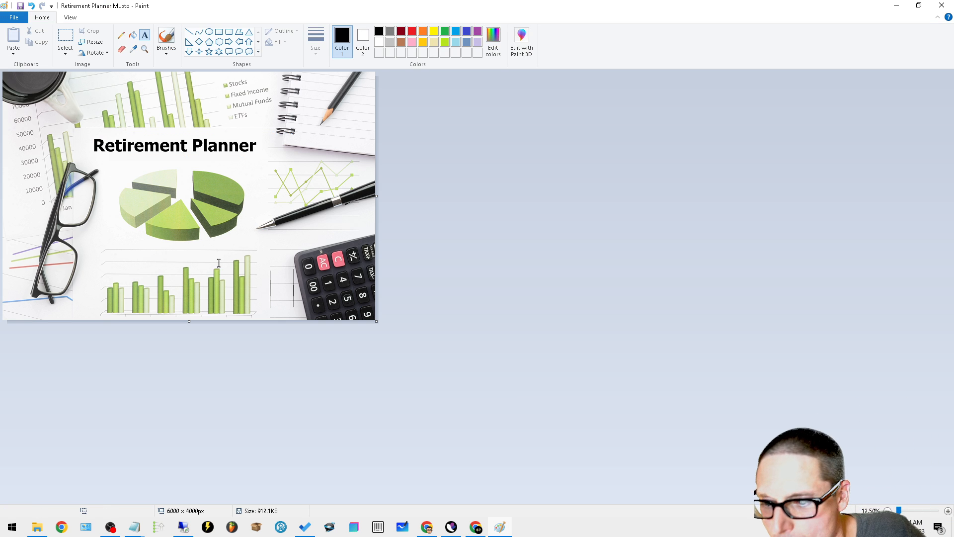
mouse_move(35, 328)
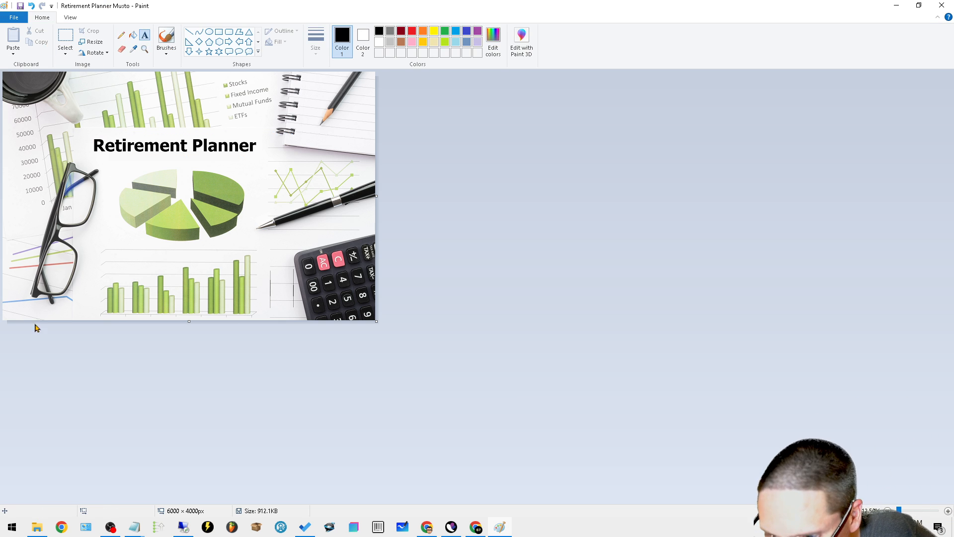
left_click(144, 35)
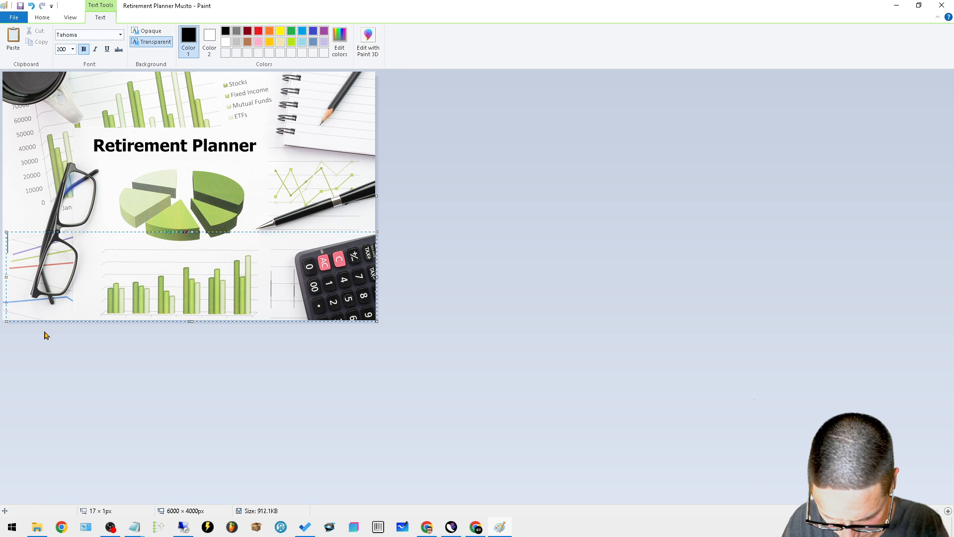
type("MUSTO TAX AND I")
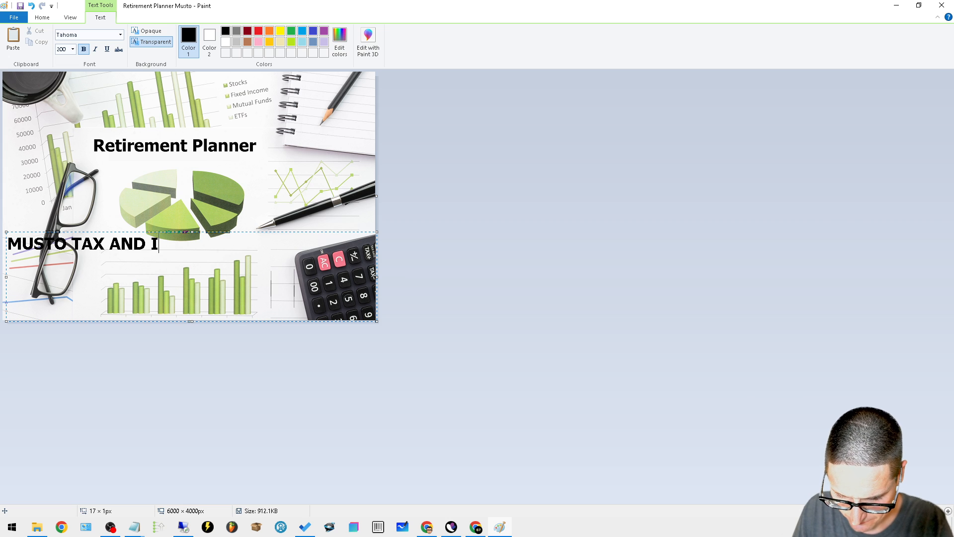
type("NSURANCE")
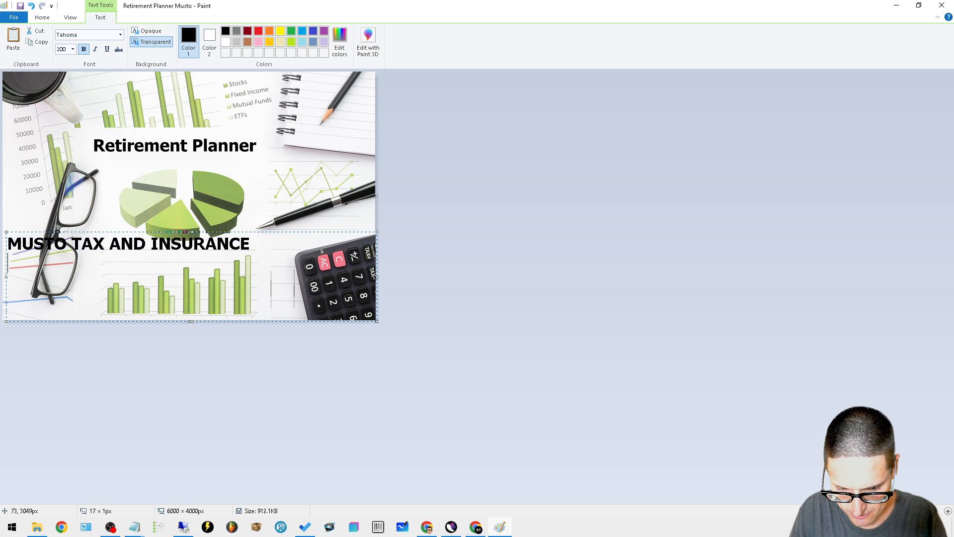
type("5708101")
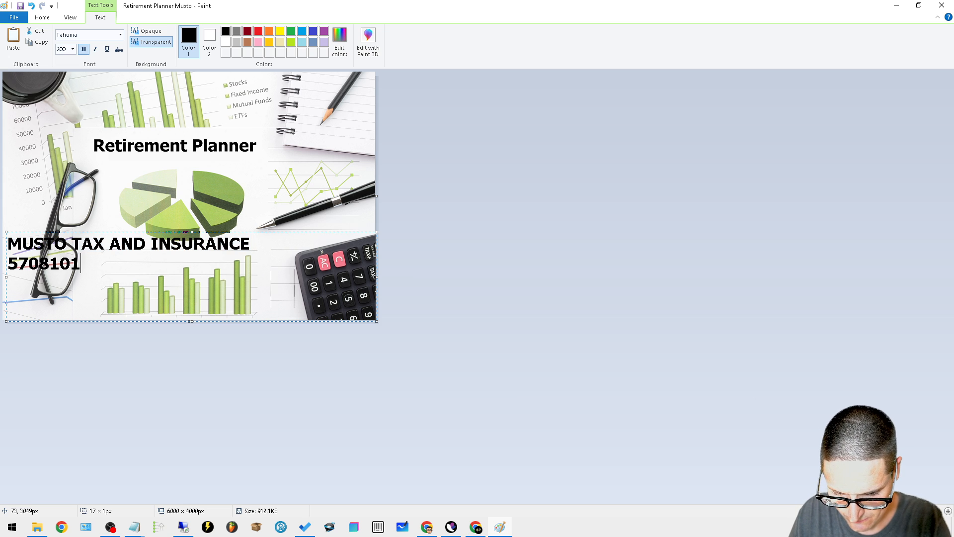
type("080")
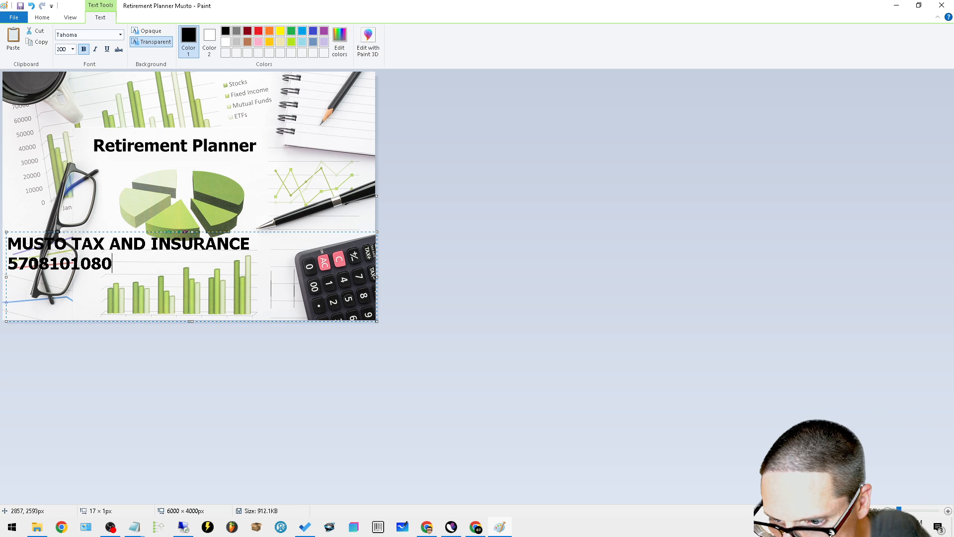
Step: Set the business text to size 72 and move it to the bottom-left corner
left_click(72, 49)
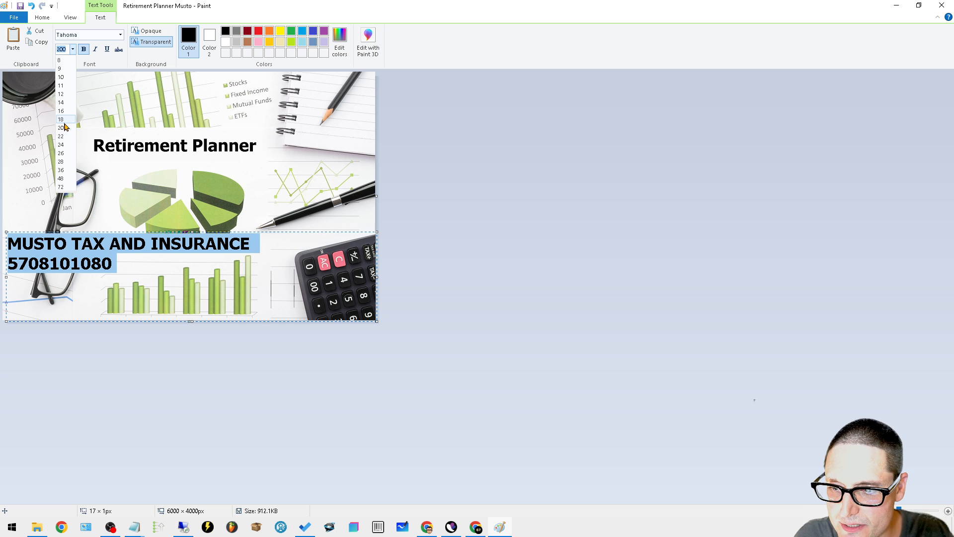
left_click(60, 119)
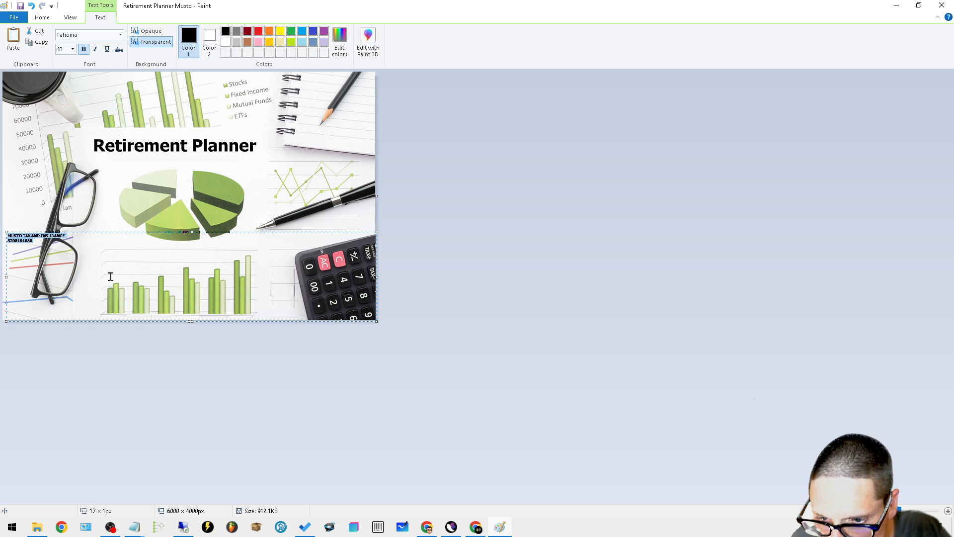
left_click(72, 48)
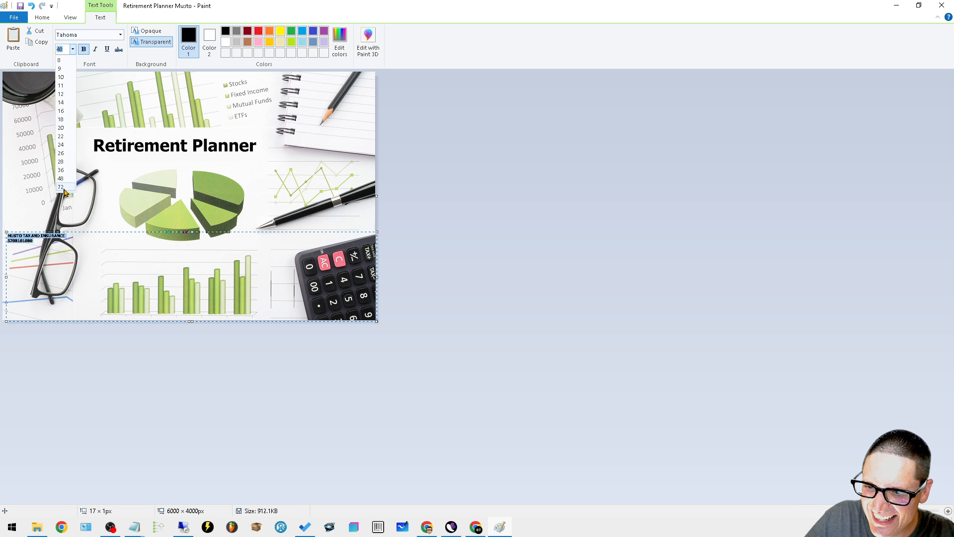
left_click(60, 187)
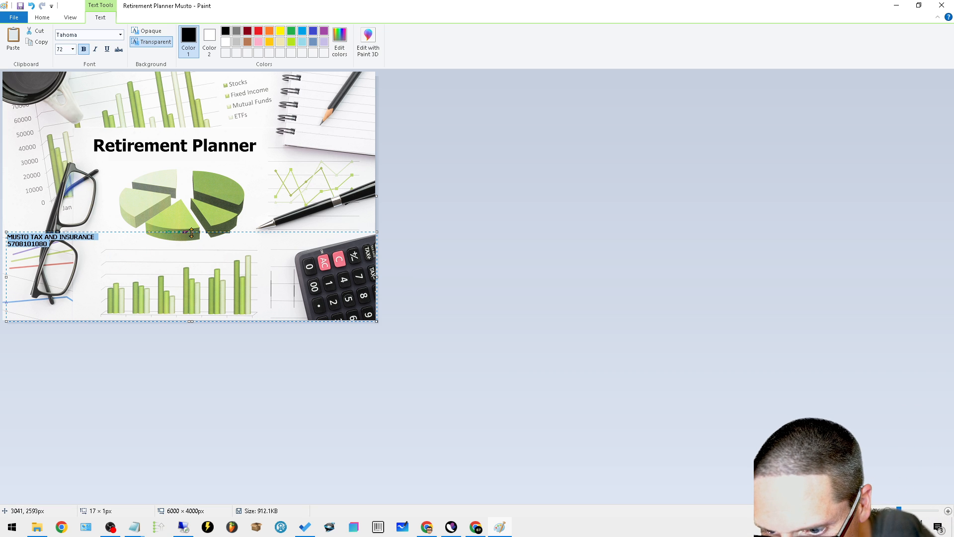
left_click_drag(189, 236, 189, 310)
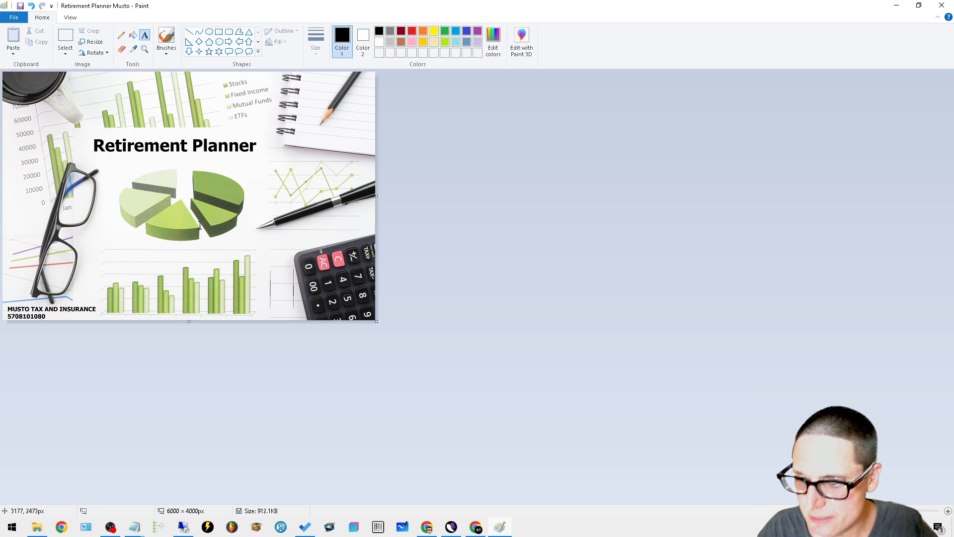
left_click(14, 17)
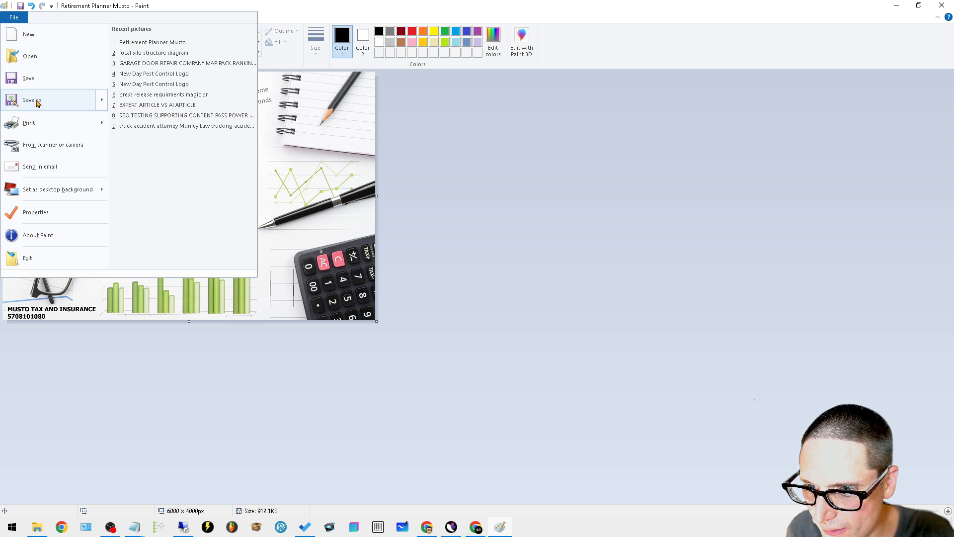
Step: Save the picture as JPEG 'Retirement Planner Musto Tax and Insurance' via Save as
left_click(32, 100)
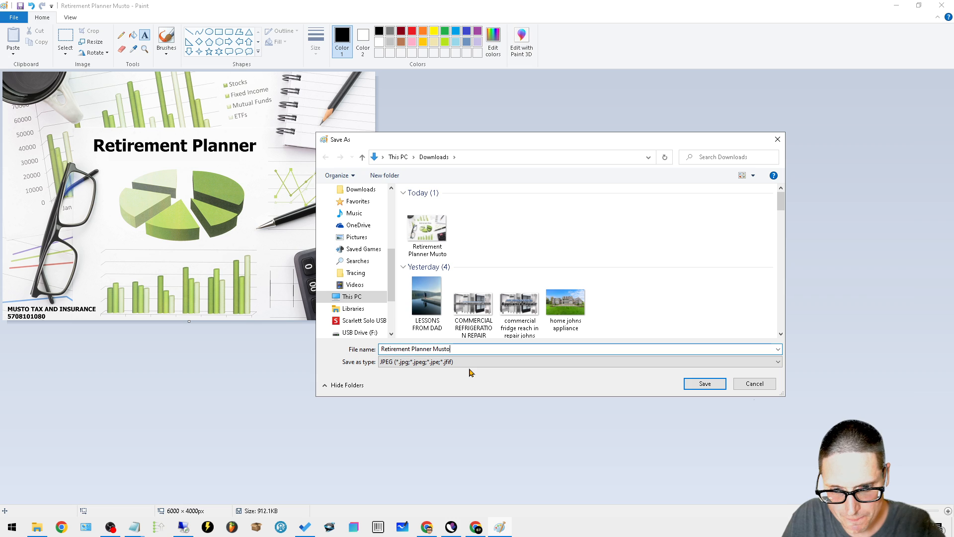
type("tAX")
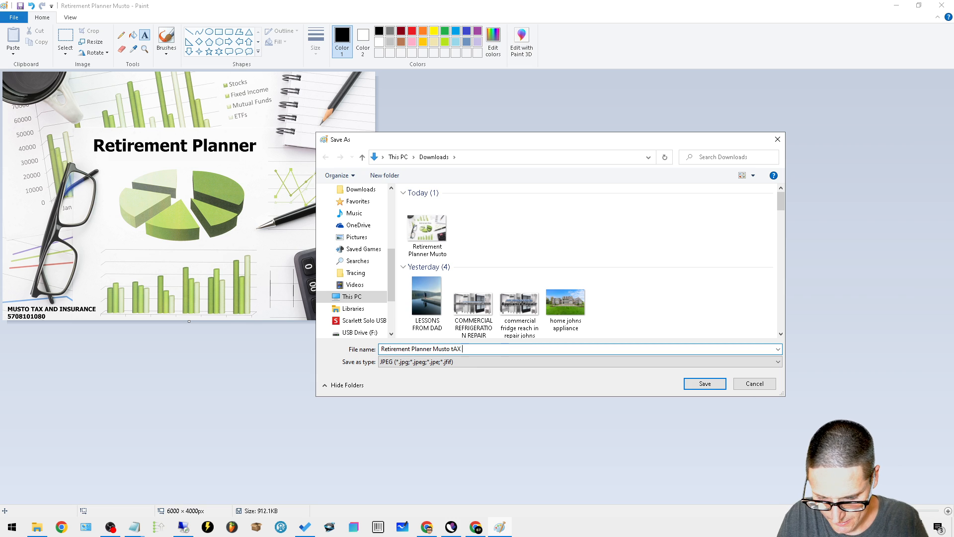
type("AND iNSURAN")
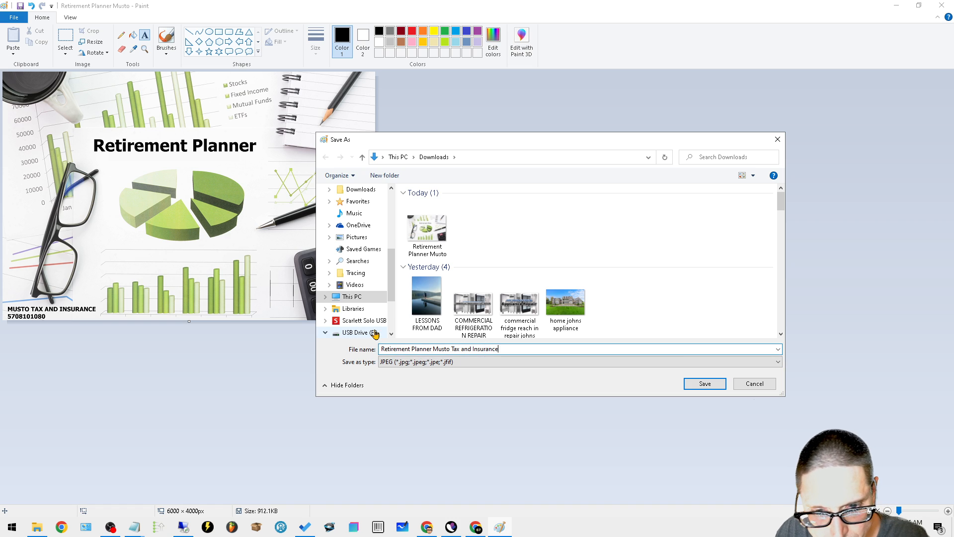
left_click(703, 383)
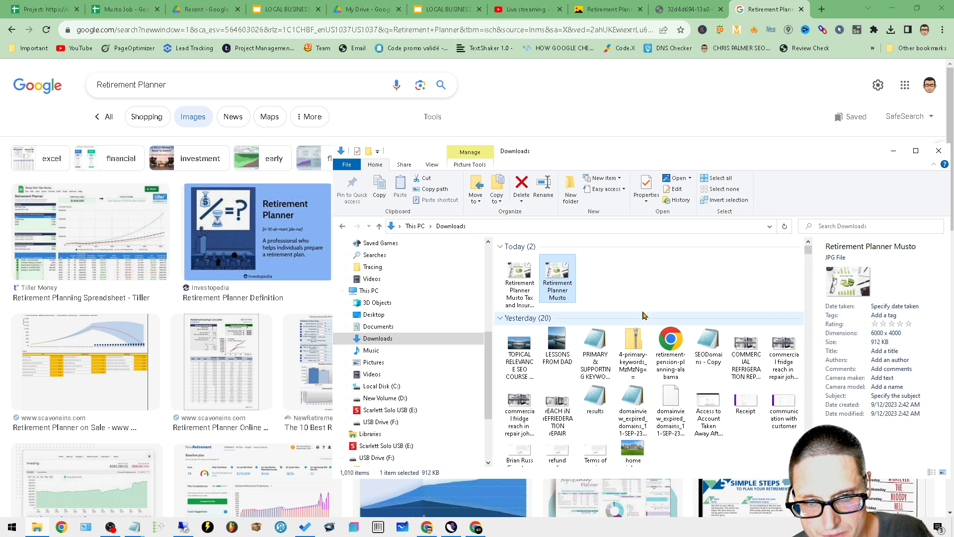
mouse_move(586, 270)
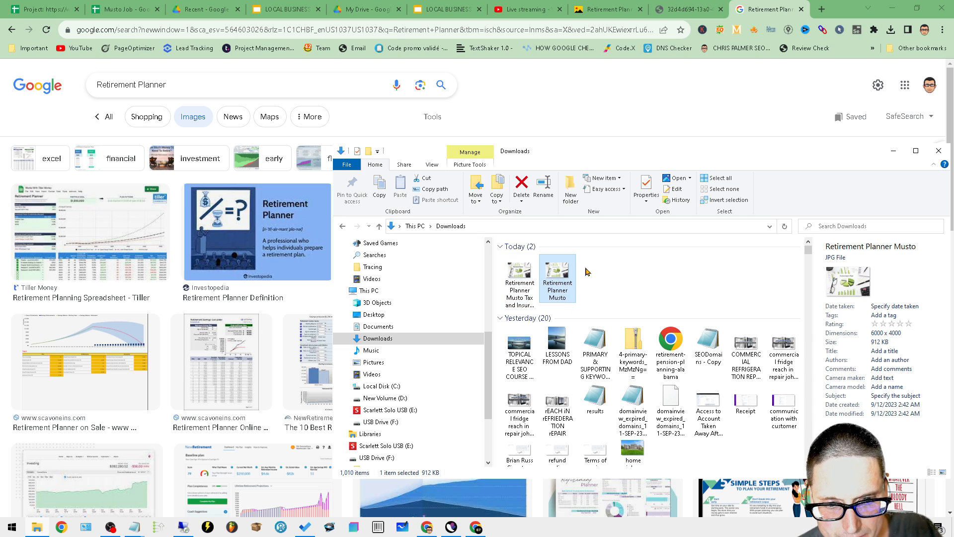
Step: Select the Retirement Planner Musto Tax and Insurance image and bring up its actions
right_click(557, 277)
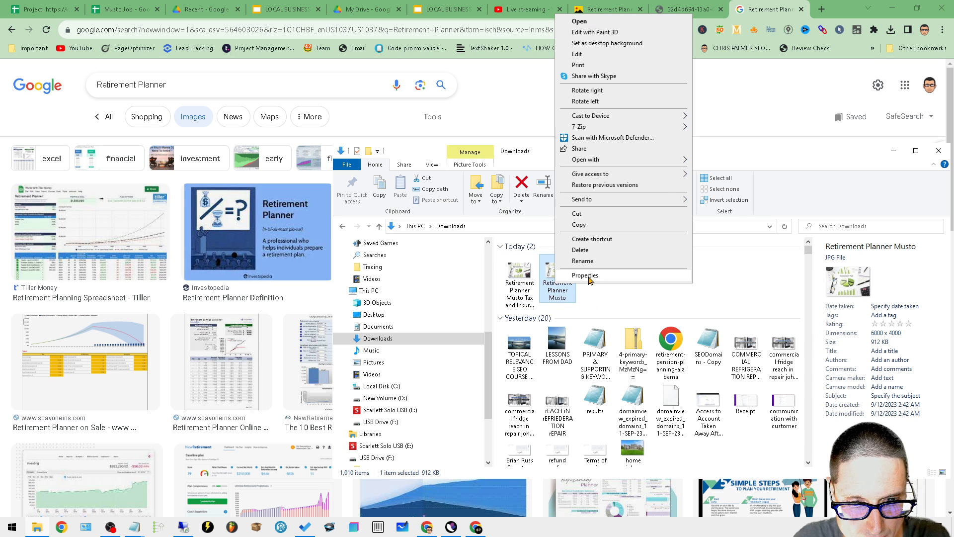
left_click(585, 275)
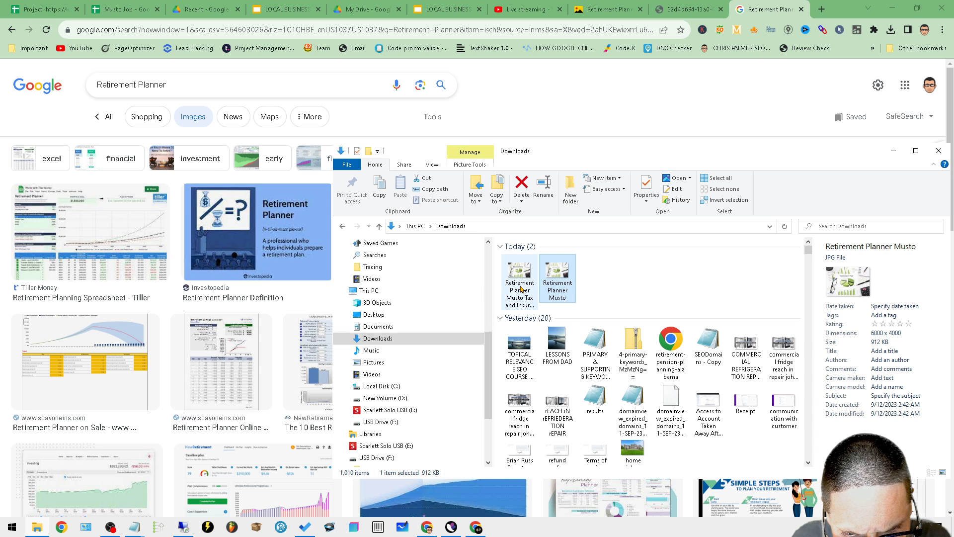
left_click(556, 277)
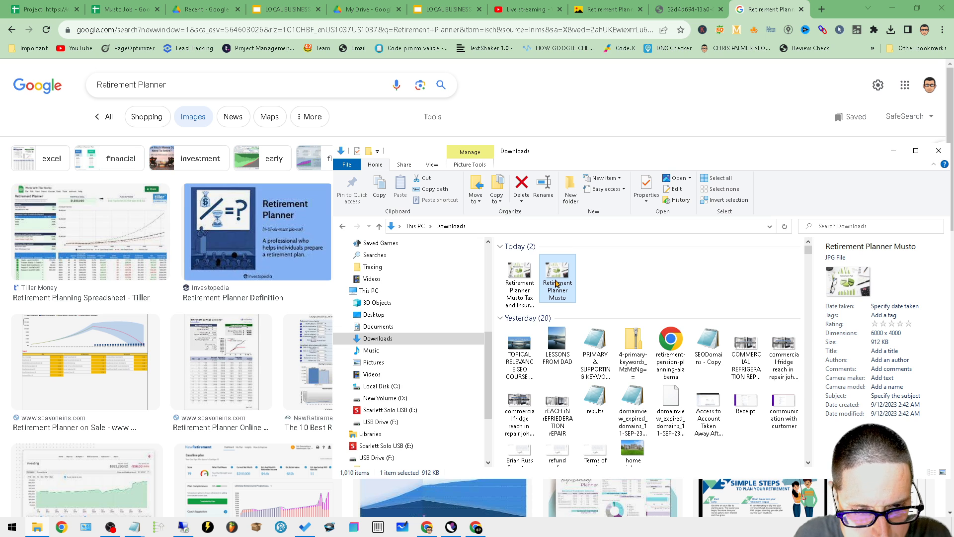
left_click(520, 275)
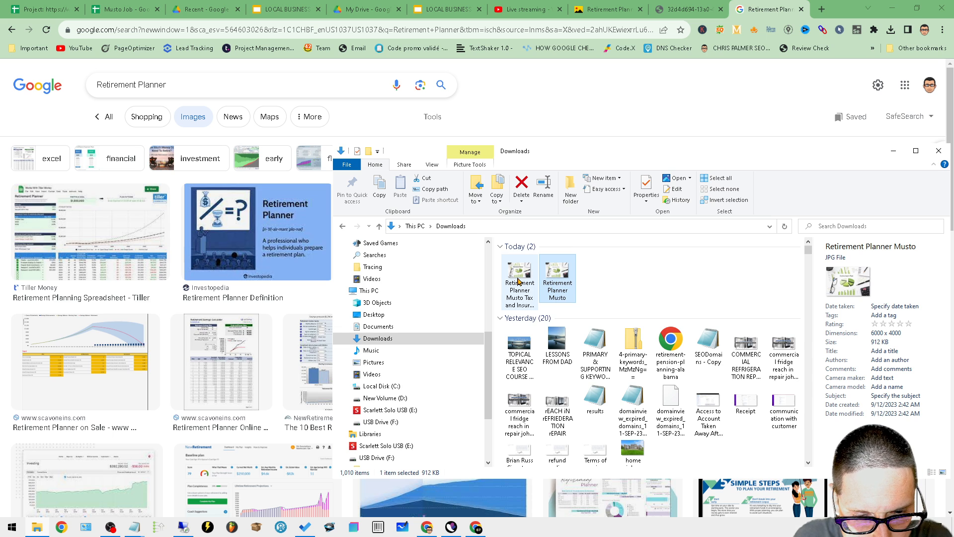
left_click(519, 273)
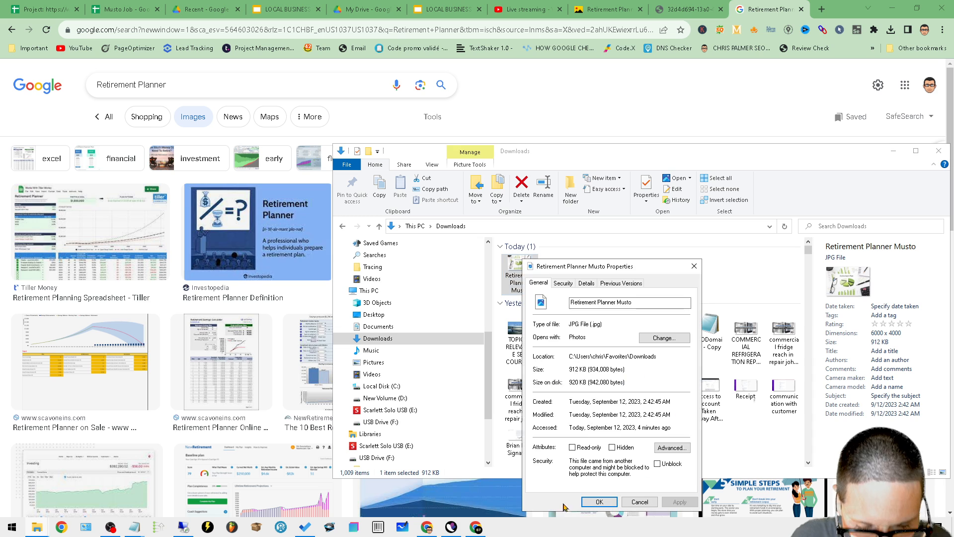
Step: Enter 'Retirement Planner' title and subject details in Properties, then confirm with OK
left_click(586, 282)
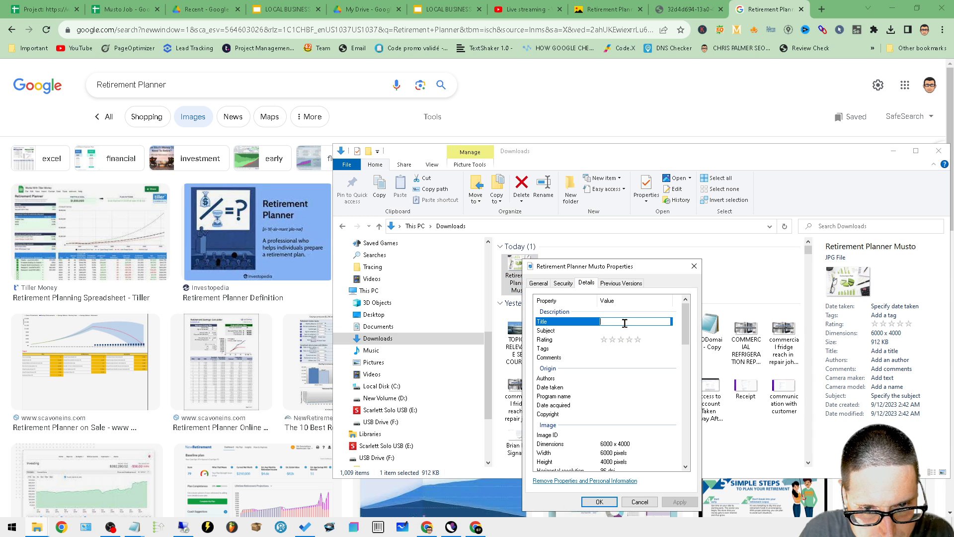
type("Retirement Planner")
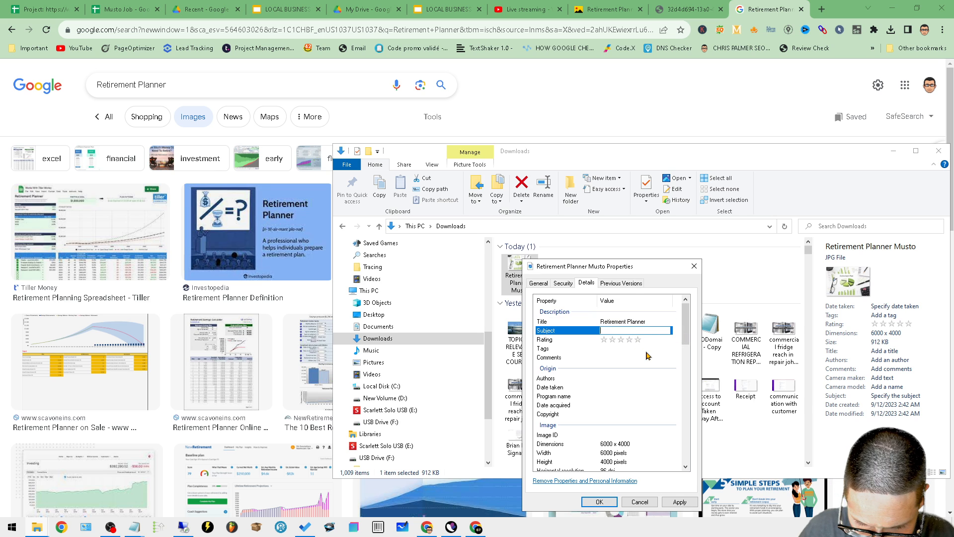
left_click(633, 321)
type("Tax and Insurance")
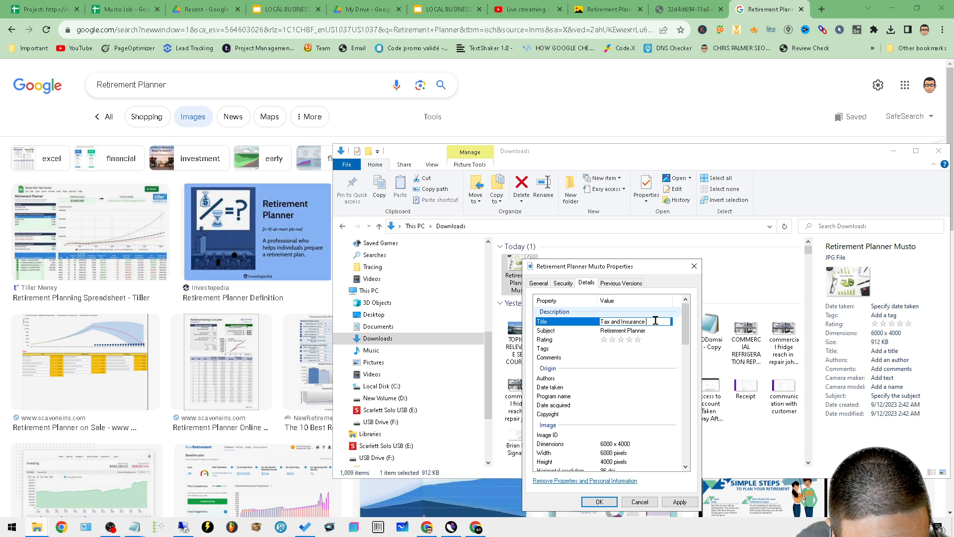
right_click(627, 320)
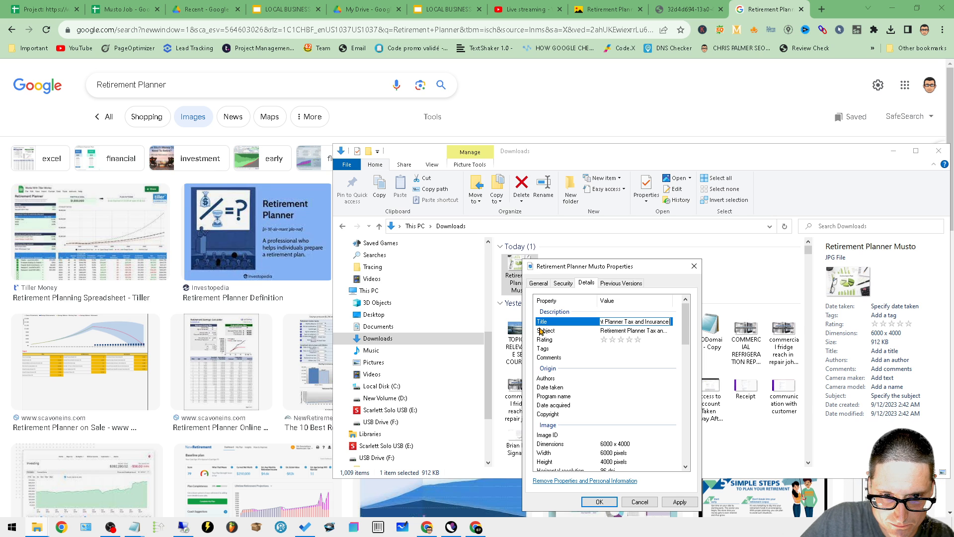
left_click(633, 348)
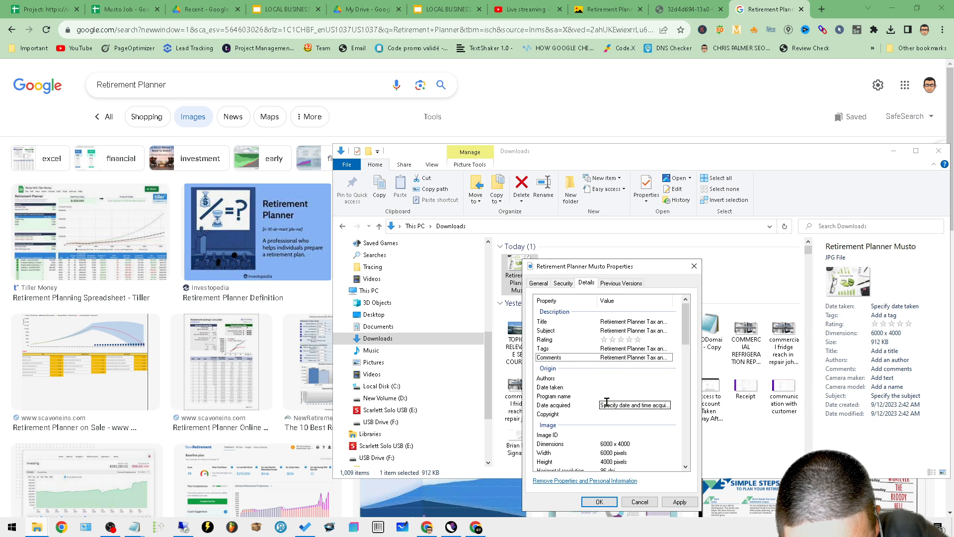
left_click(597, 502)
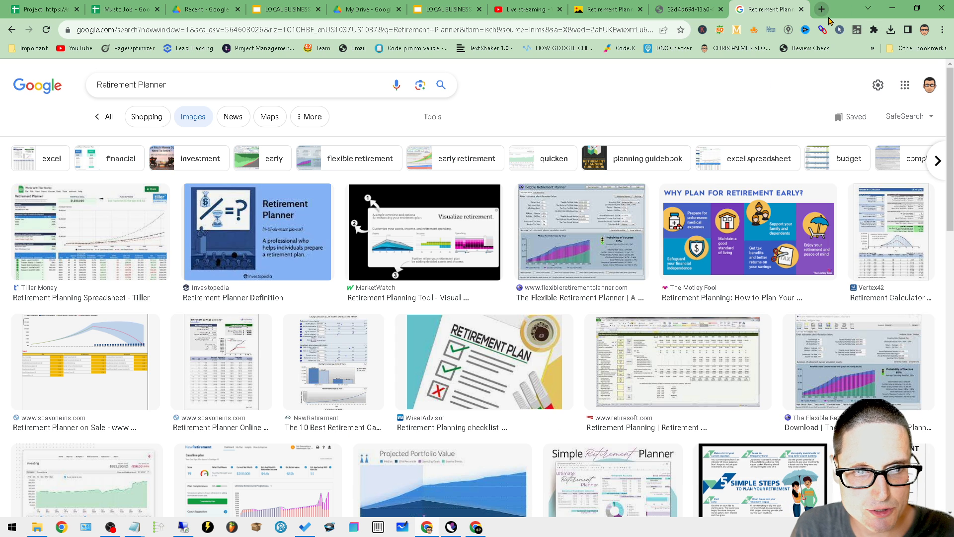
Step: Open the HexEd.it online hex editor from a 'hex' search in a new tab
left_click(820, 9)
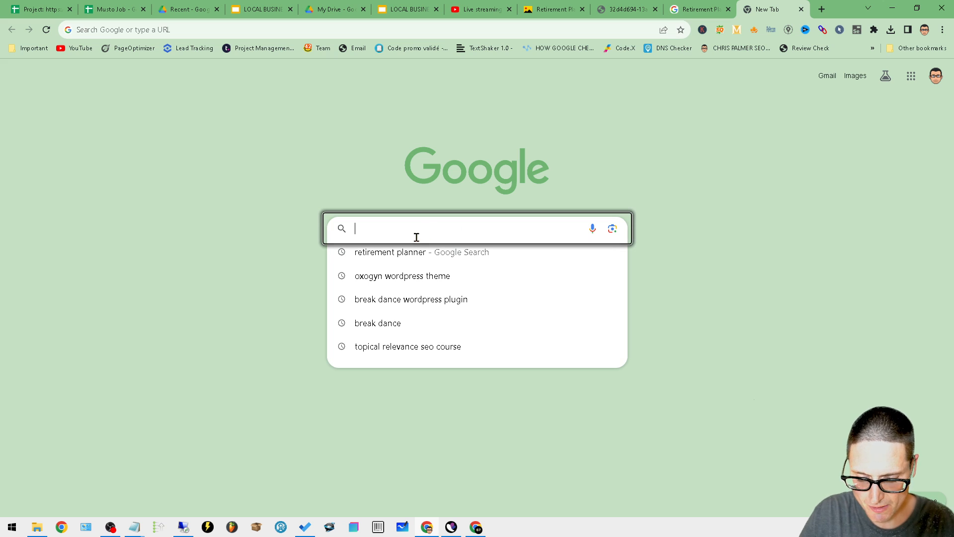
type("hex editor online")
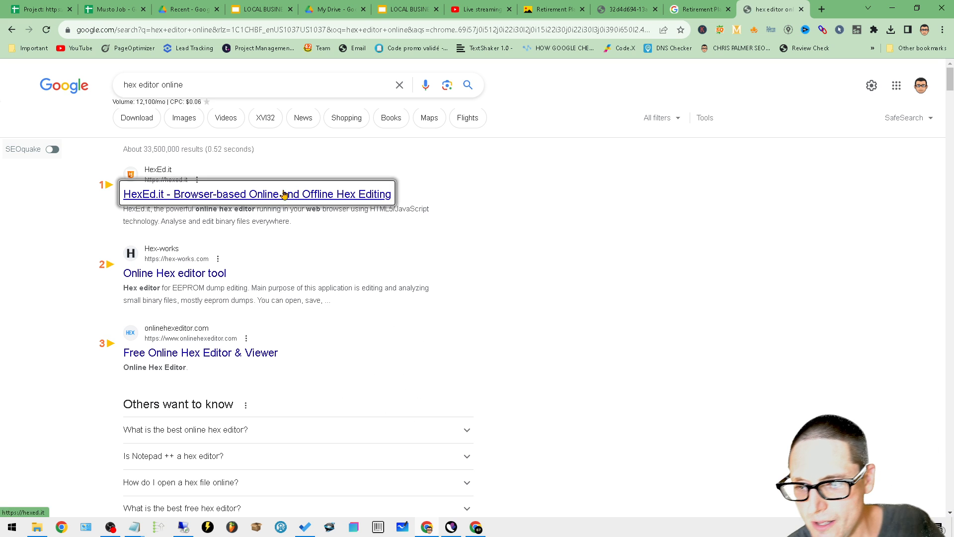
left_click(256, 193)
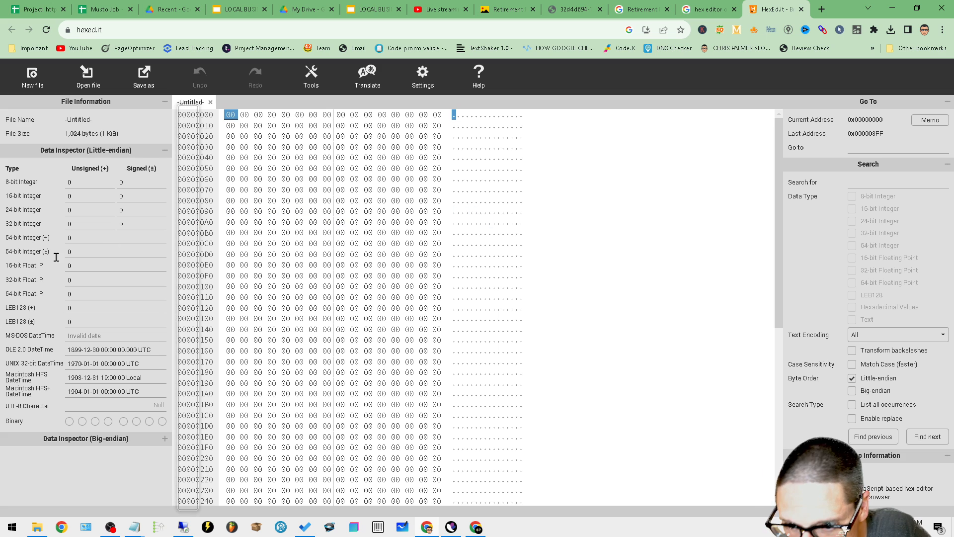
Step: Load the Retirement Planner Musto JPEG into HexEd.it and scroll through its bytes
left_click(86, 76)
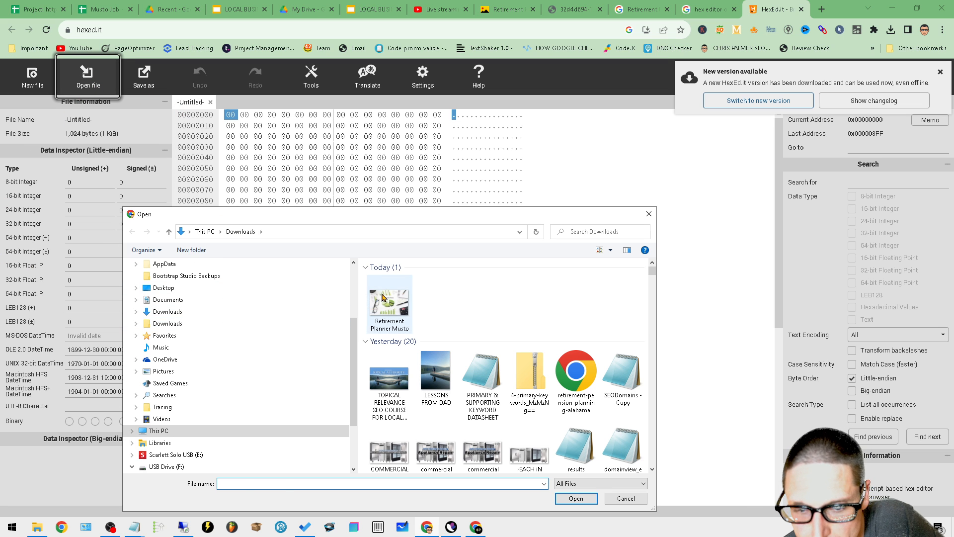
double_click(388, 297)
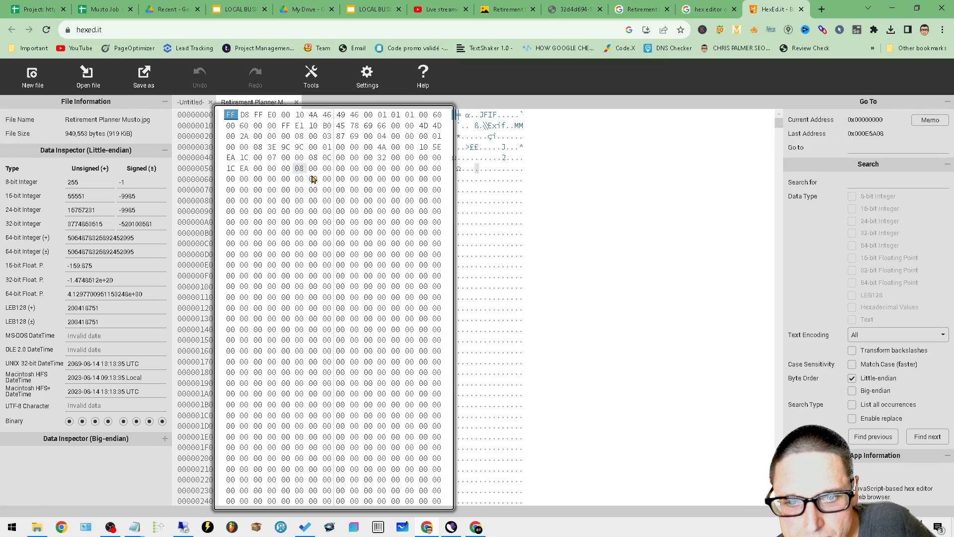
scroll("down", 3)
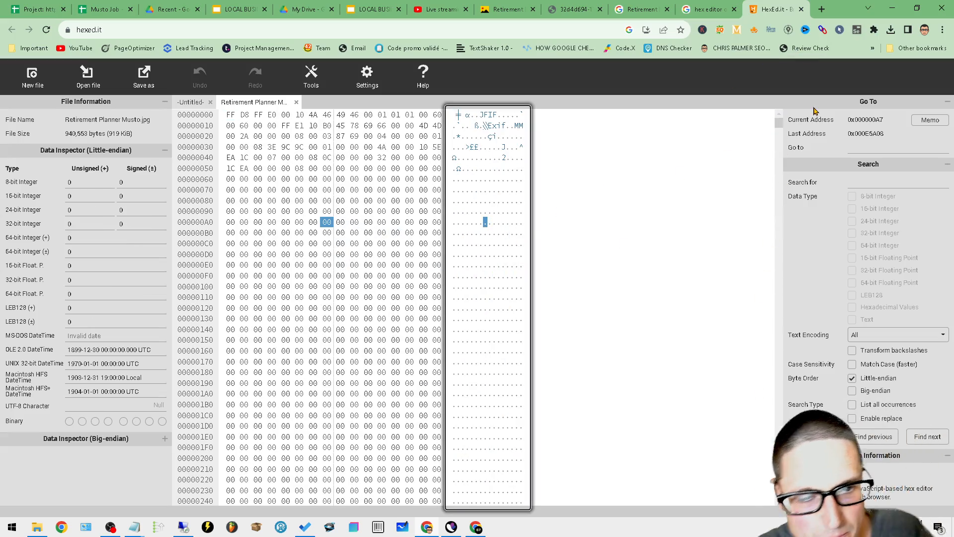
left_click(821, 9)
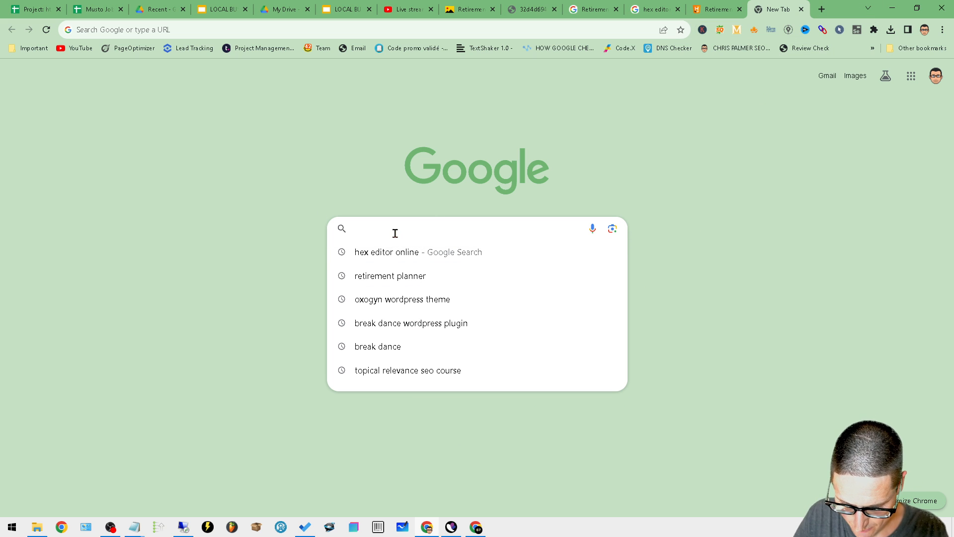
Step: Search schema.org for 'Retirement Planner Tax and Insurance'
type("schema.org")
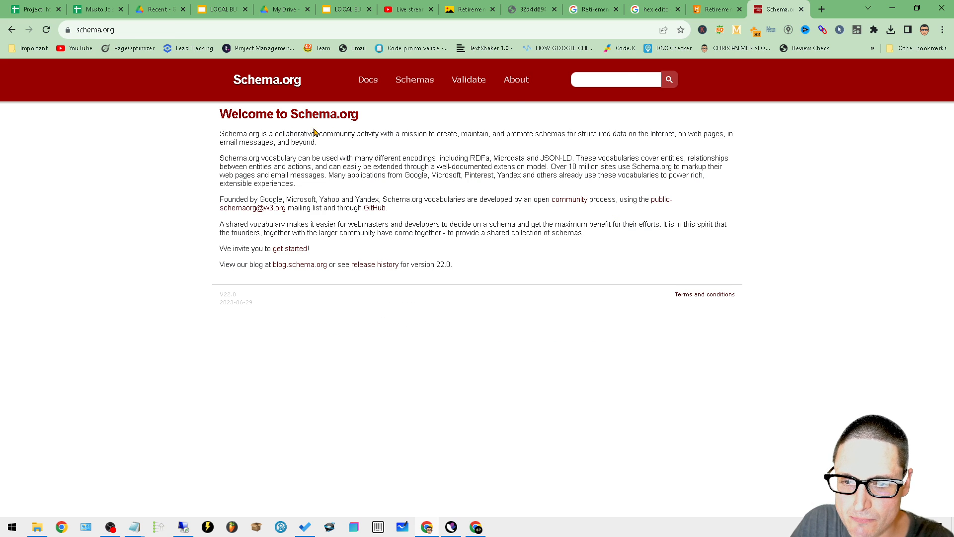
type("er Tax and Insurance")
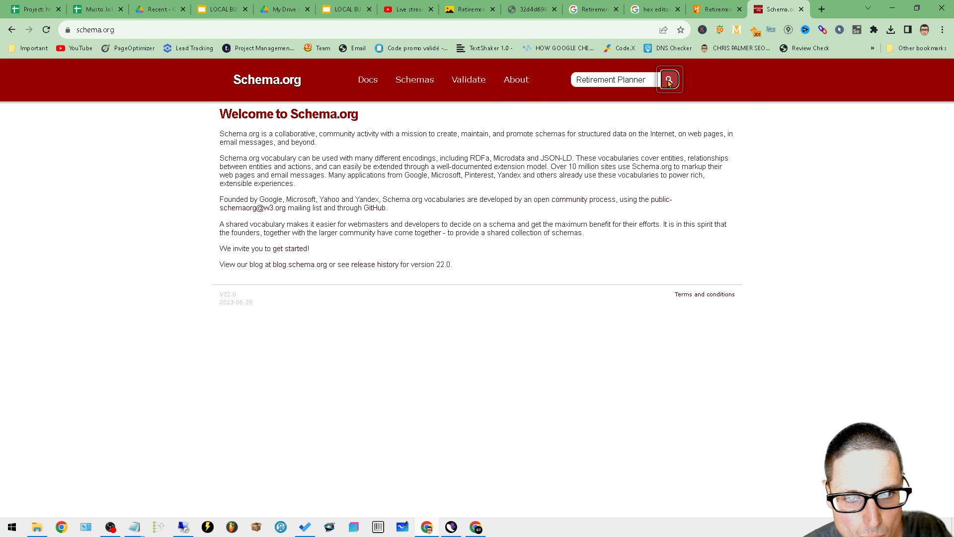
left_click(667, 79)
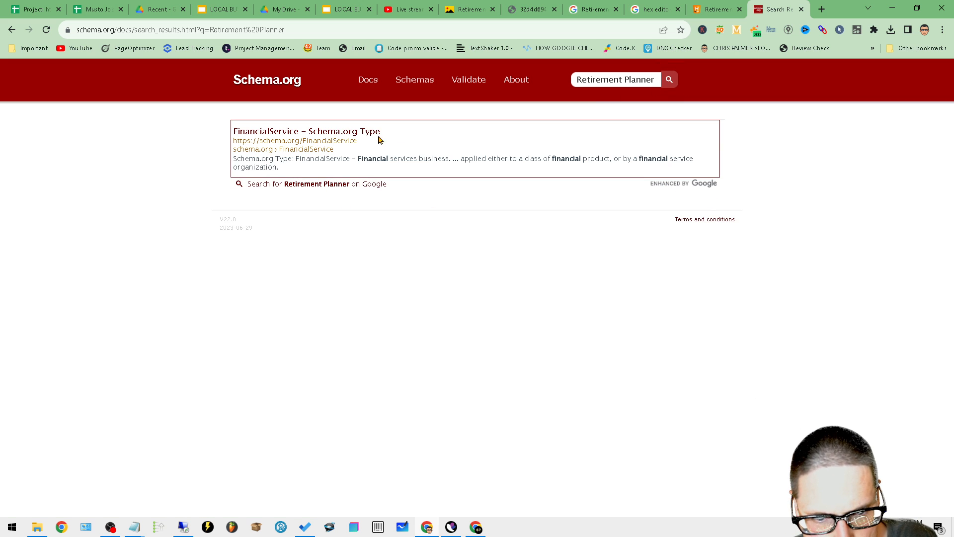
Step: Browse the FinancialService and LocalBusiness pages to the invoice example's JSON-LD markup
left_click(821, 8)
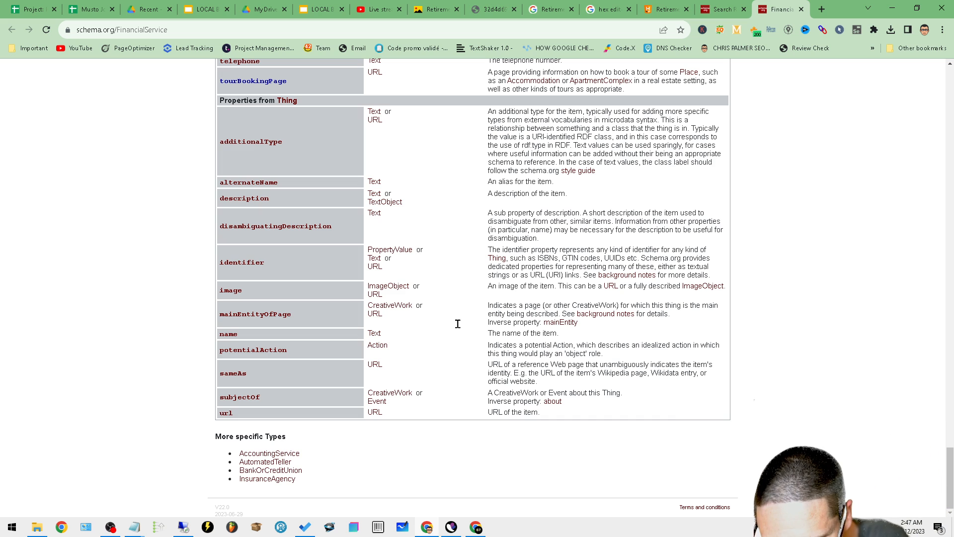
mouse_move(327, 466)
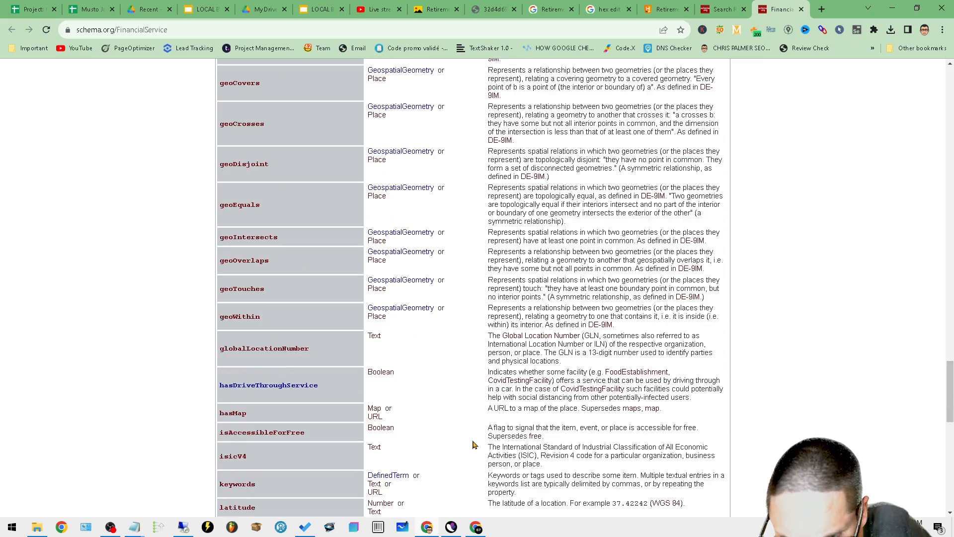
scroll("up", 3)
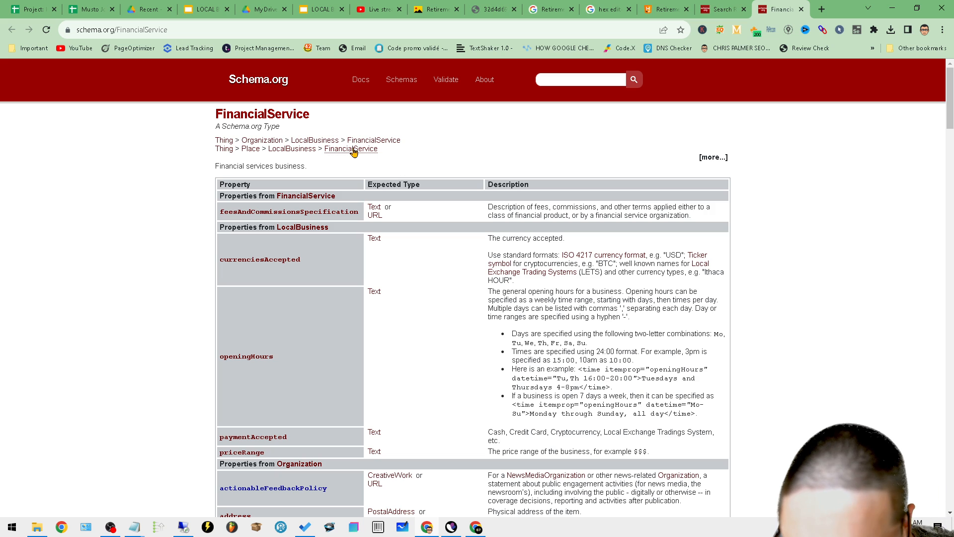
mouse_move(350, 149)
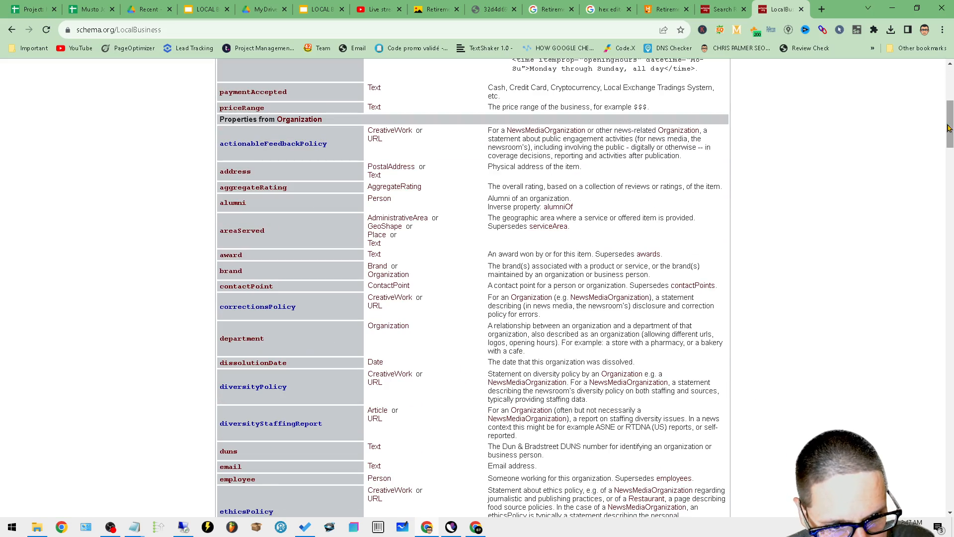
scroll("down", 3)
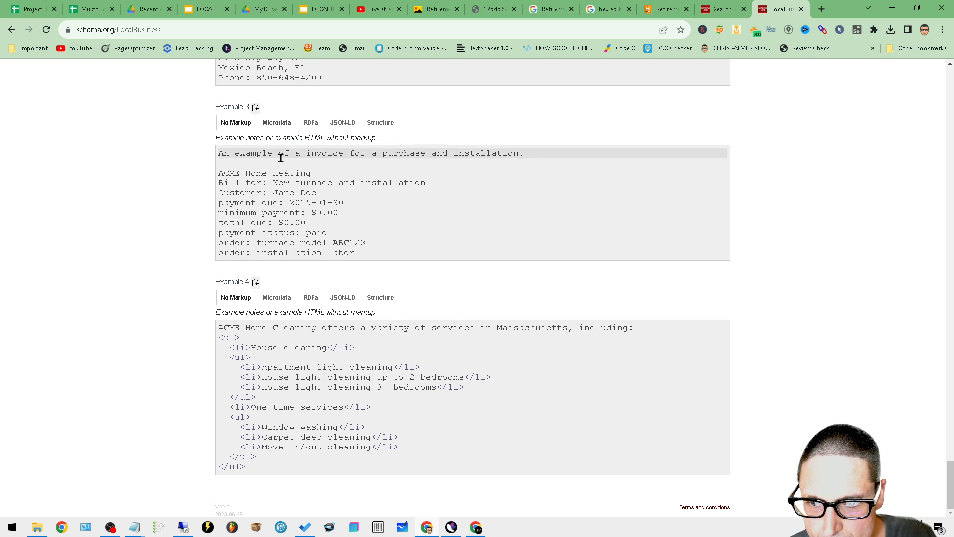
left_click(342, 123)
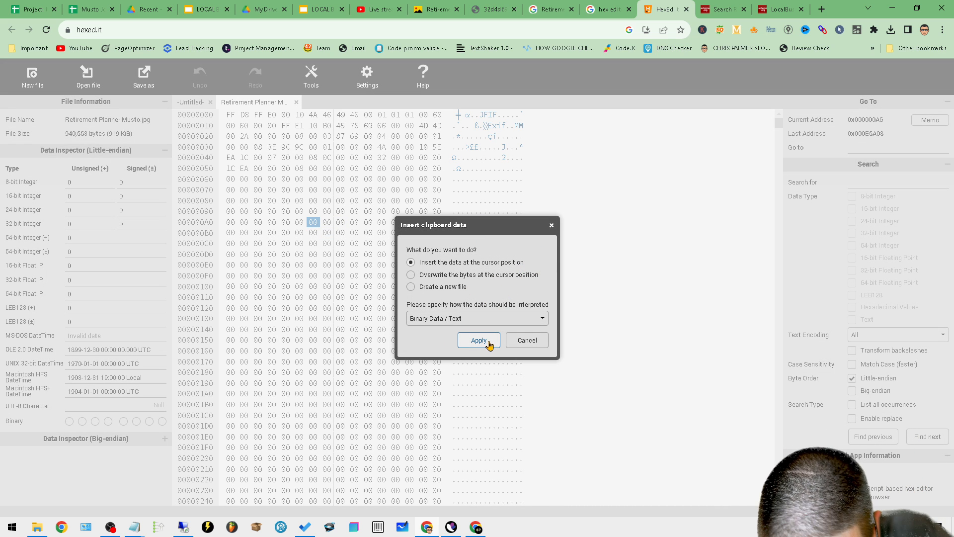
Step: Insert the copied JSON-LD at the cursor and save the edited image to Downloads
left_click(478, 339)
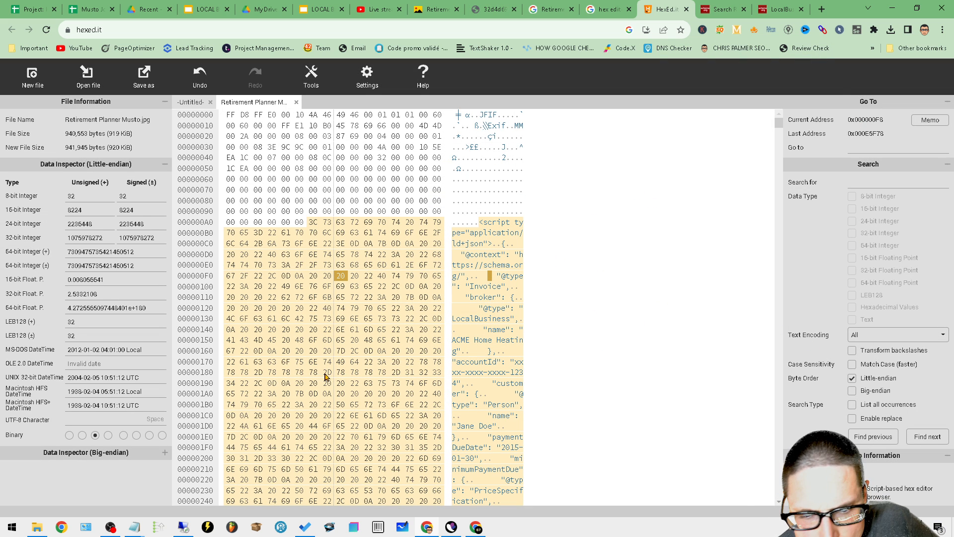
left_click(143, 76)
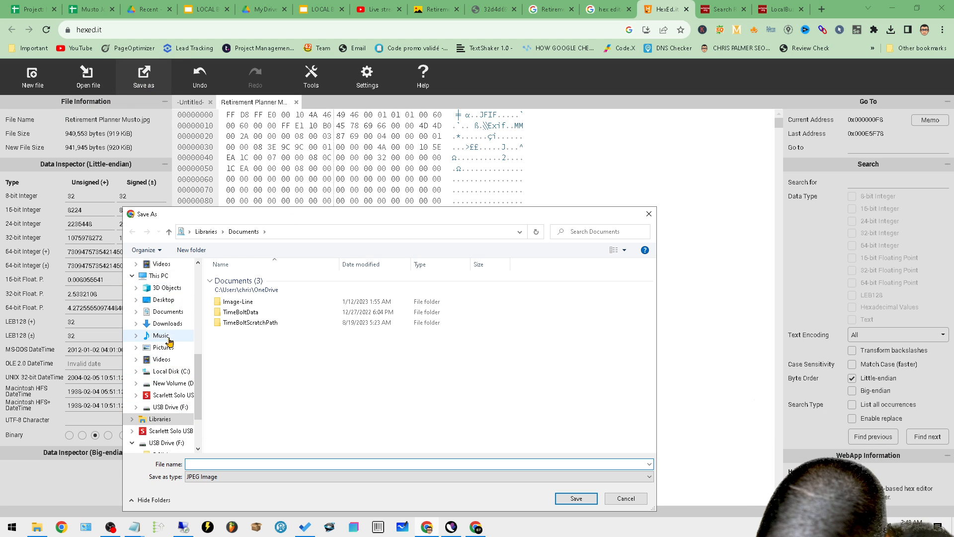
left_click(167, 323)
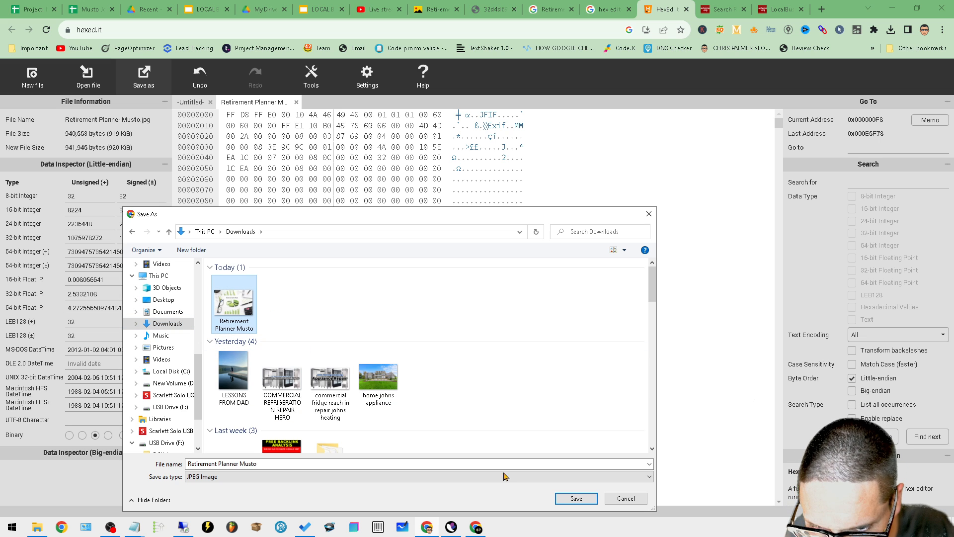
left_click(575, 498)
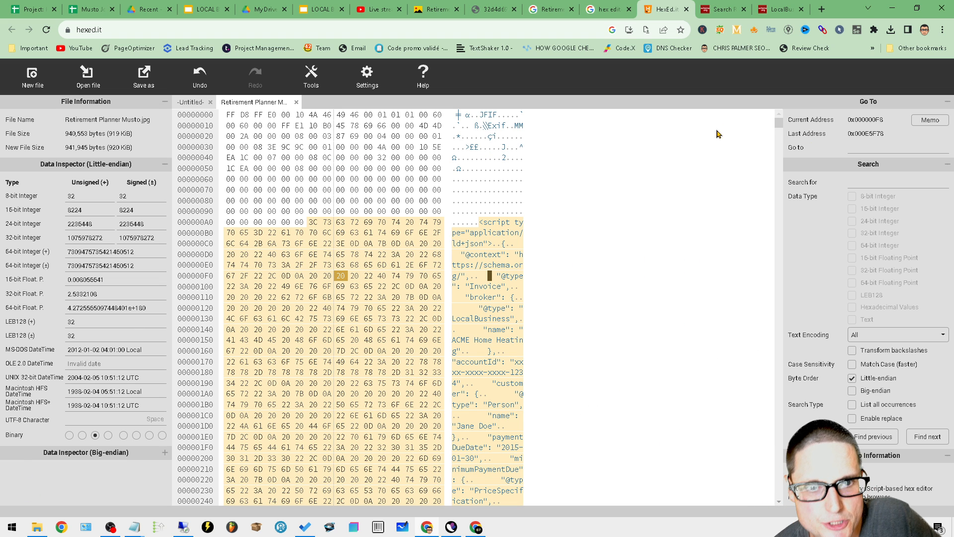
left_click(821, 9)
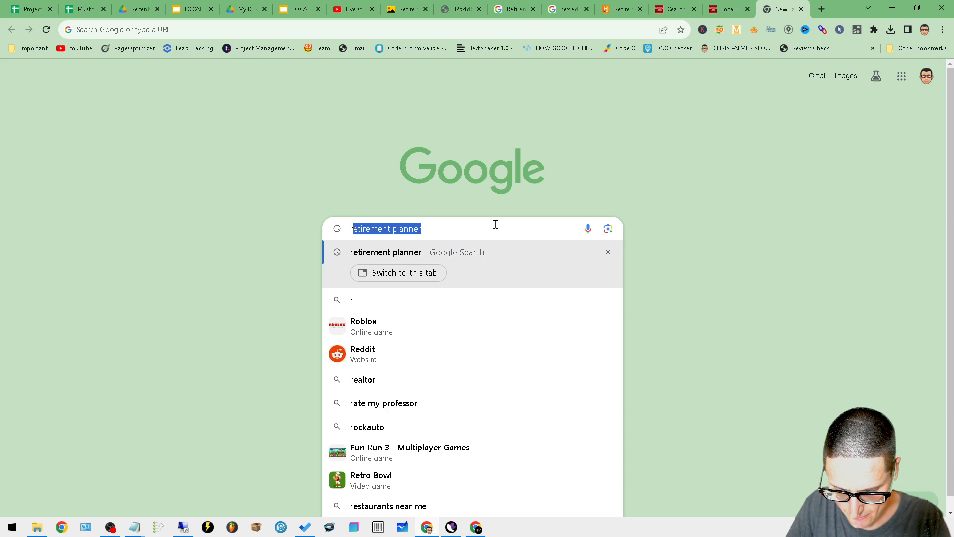
Step: Search 'schema testing tool', open Schema Markup Validator, then close the HexEd.it and schema tabs
type("rschem")
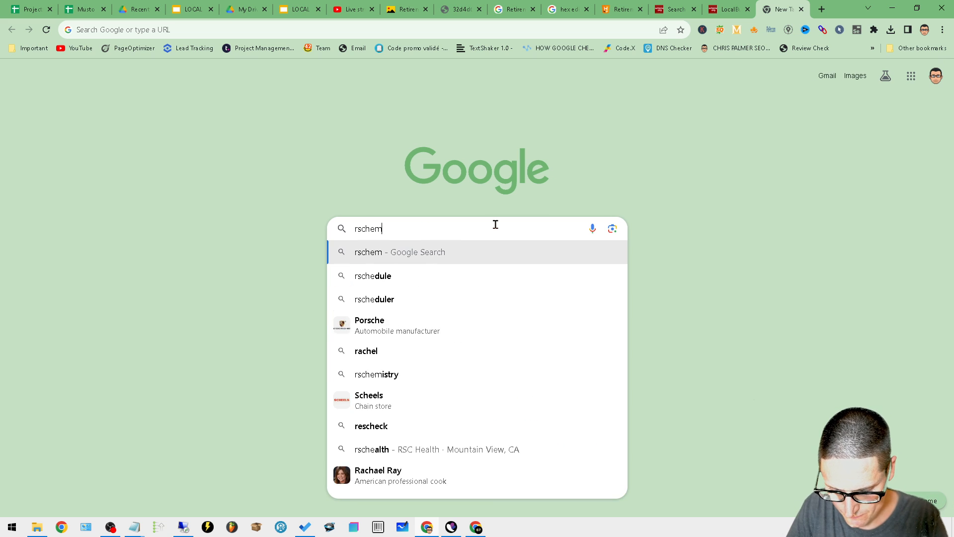
type("a testing tool")
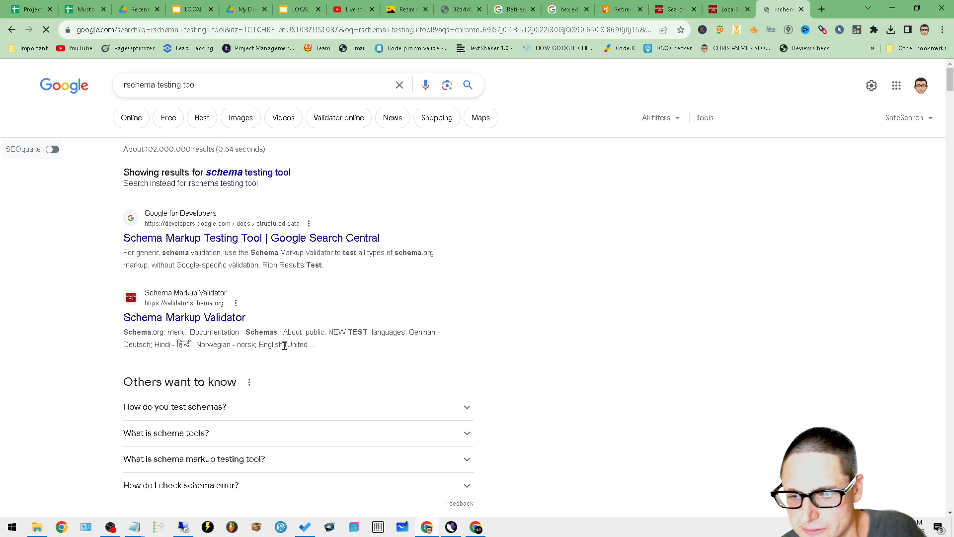
left_click(184, 317)
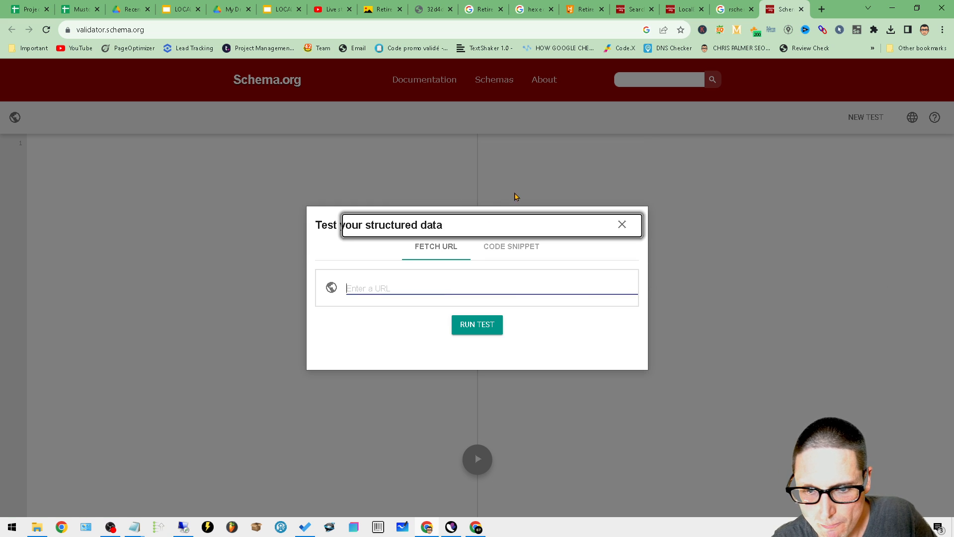
left_click(734, 9)
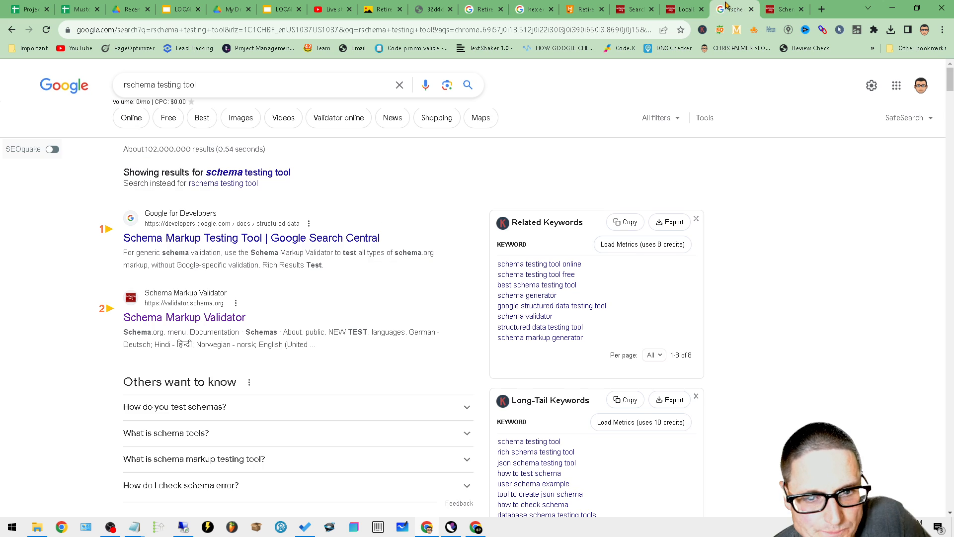
left_click(582, 9)
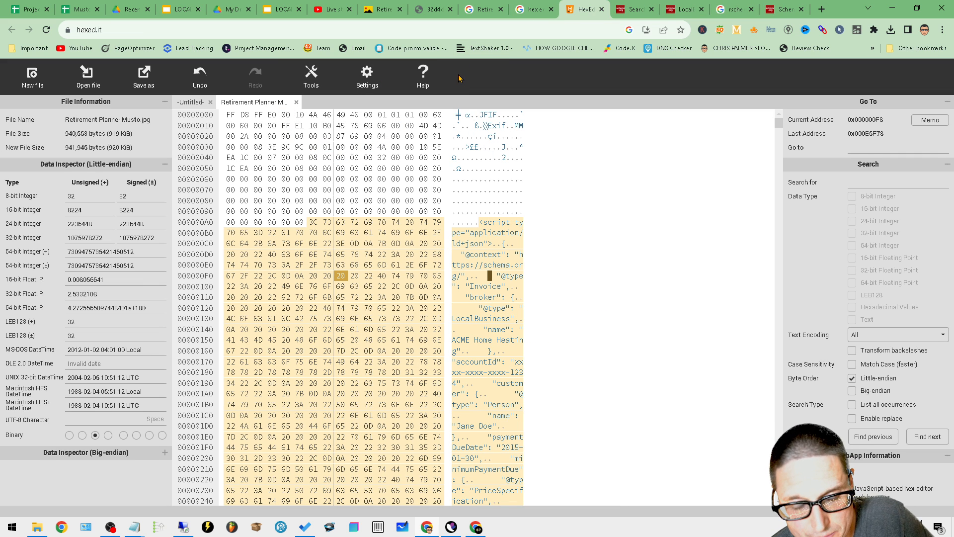
left_click(580, 9)
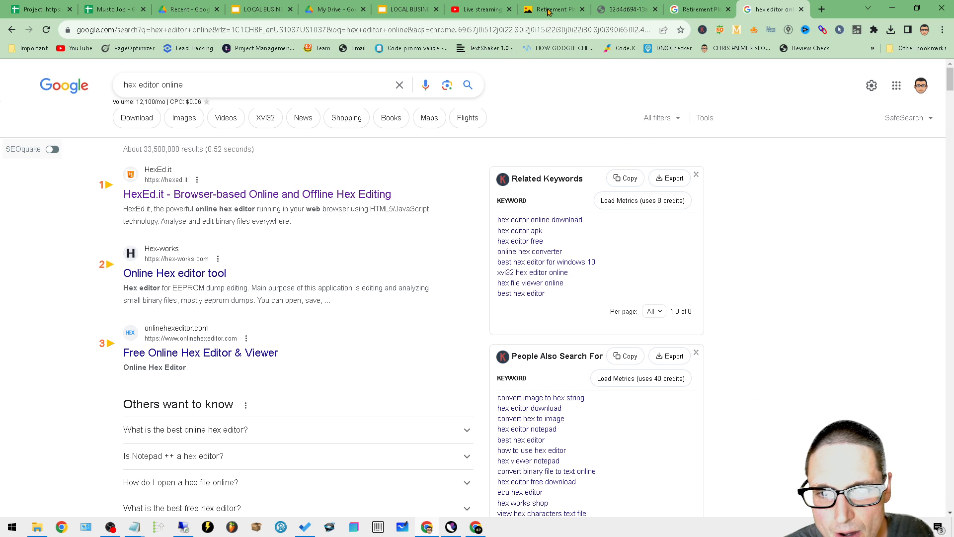
Step: Switch to the Yandex tab showing large horizontal Retirement Planner images
left_click(552, 9)
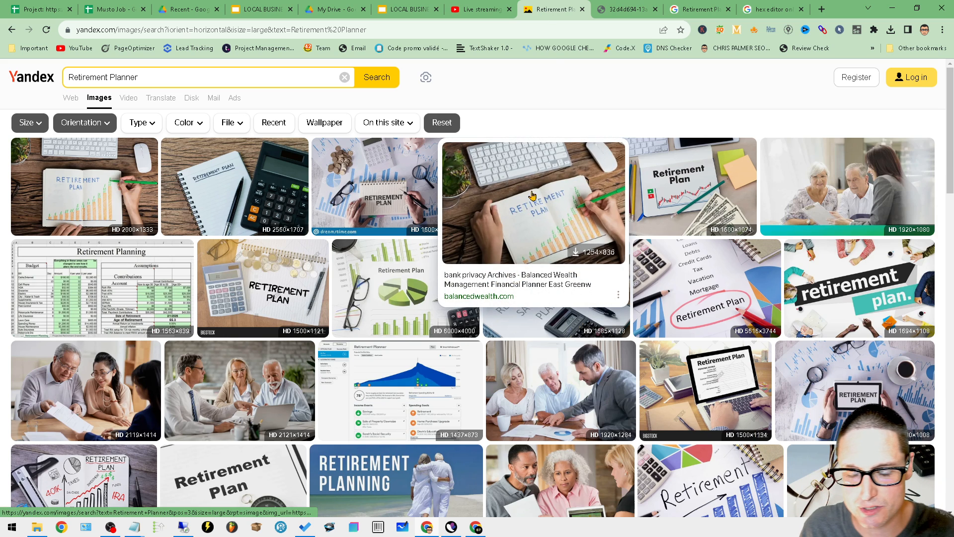
mouse_move(574, 126)
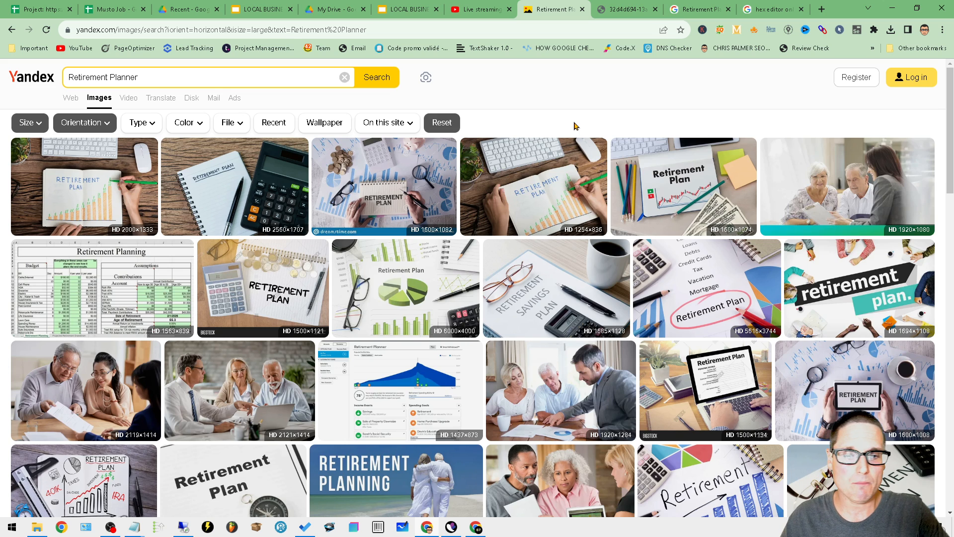